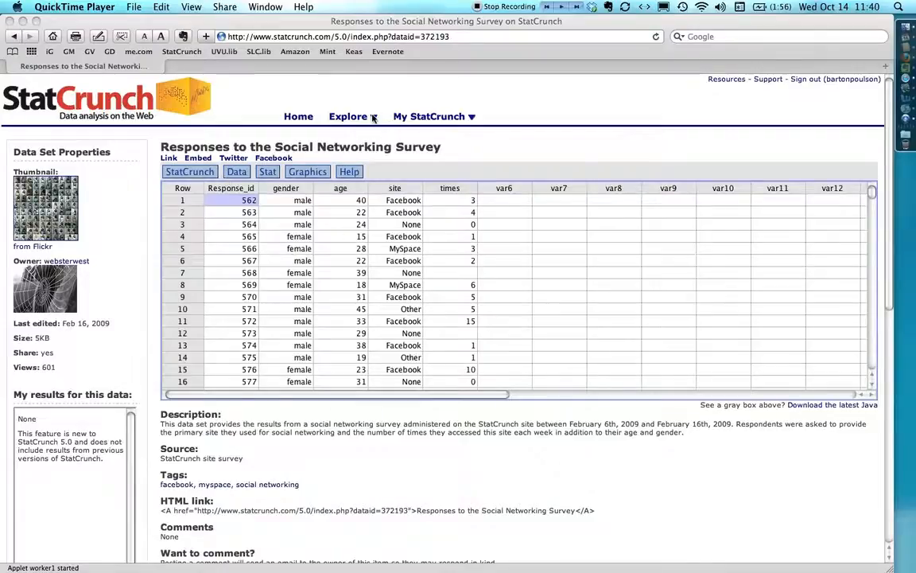
- Browse and dismiss the site's explore choices before starting
{"action": "left_click", "coordinate": [349, 116]}
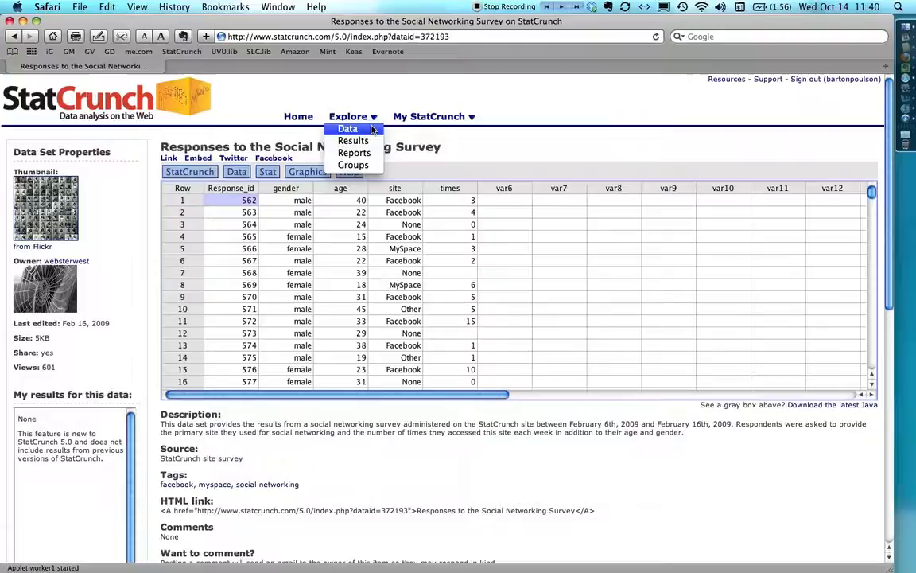
{"action": "left_click", "coordinate": [495, 168]}
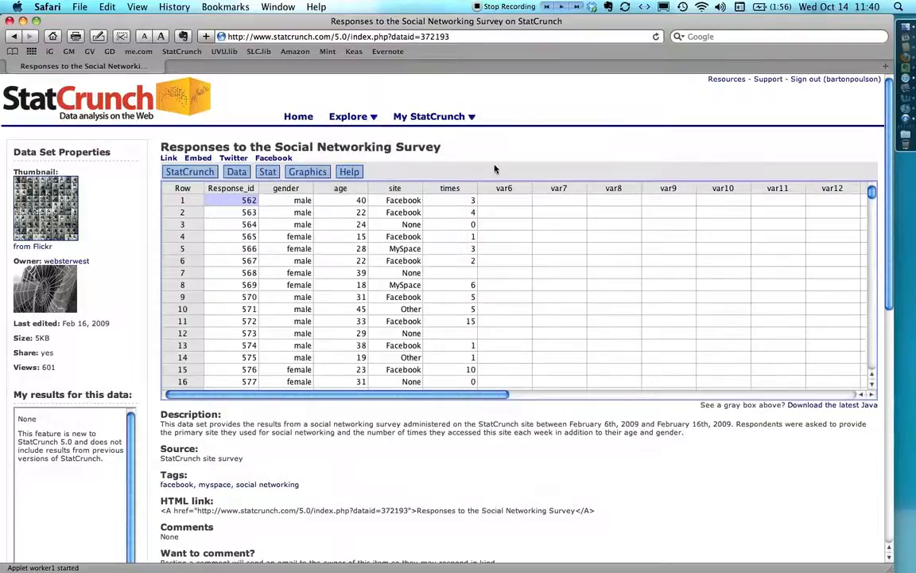
{"action": "mouse_move", "coordinate": [811, 216]}
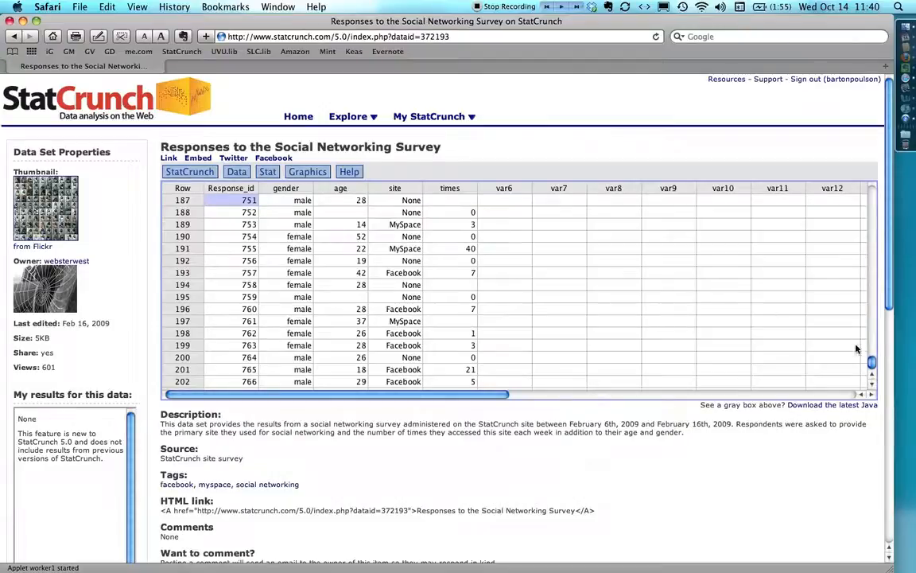
{"action": "scroll", "scroll_direction": "up", "scroll_amount": 3}
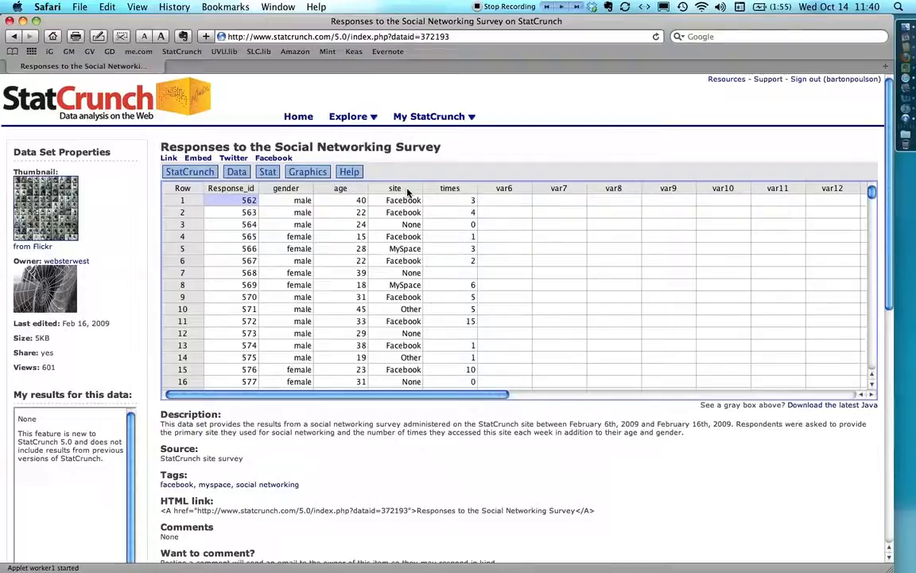
{"action": "mouse_move", "coordinate": [465, 197]}
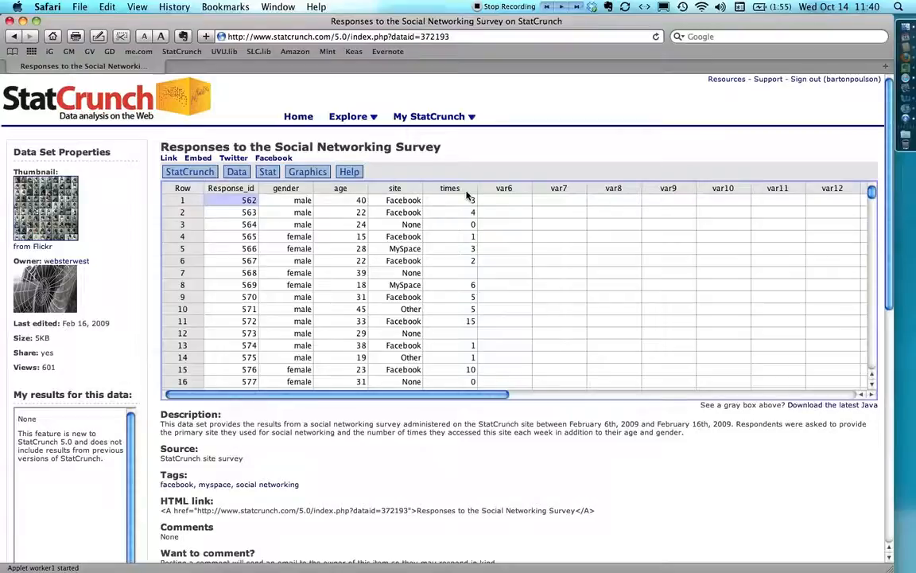
{"action": "mouse_move", "coordinate": [483, 198]}
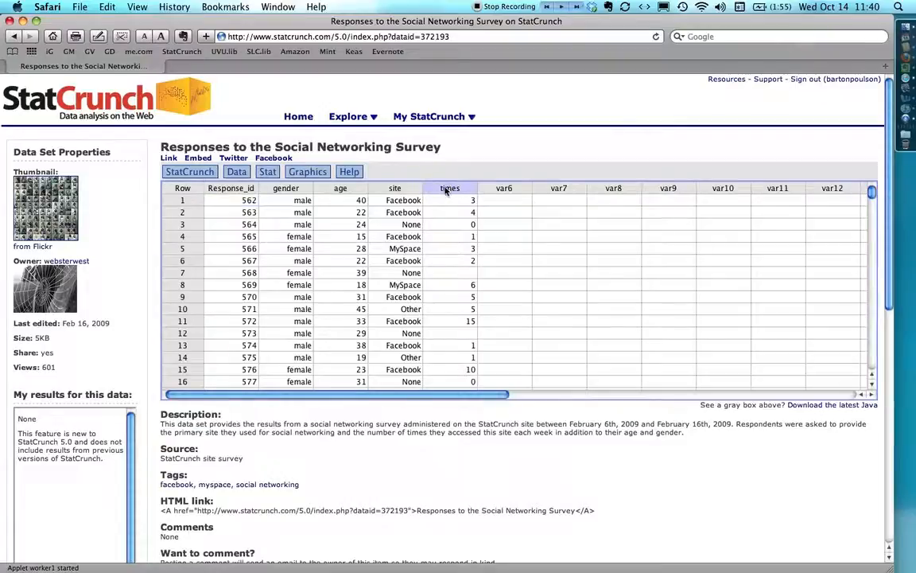
- Create a histogram of the times variable from the survey data
{"action": "left_click", "coordinate": [308, 171]}
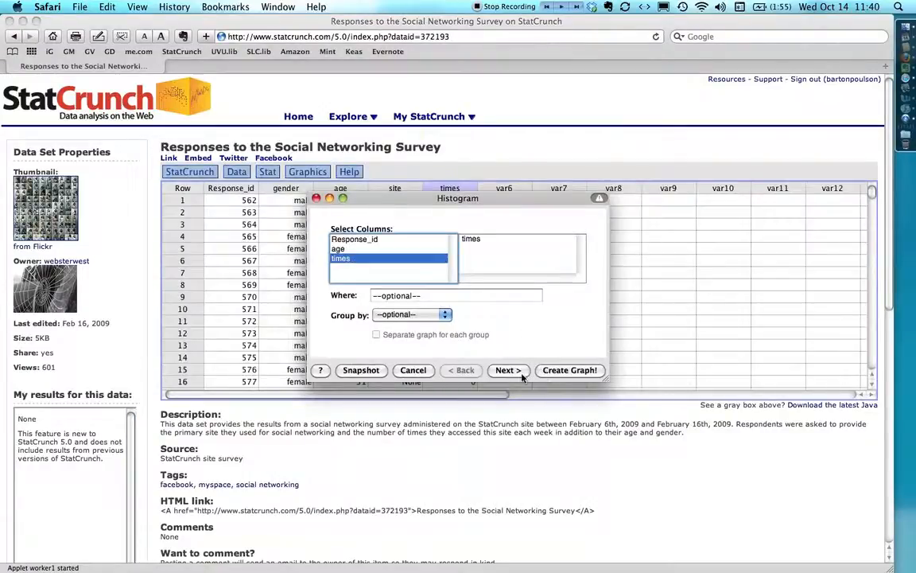
{"action": "left_click", "coordinate": [508, 370]}
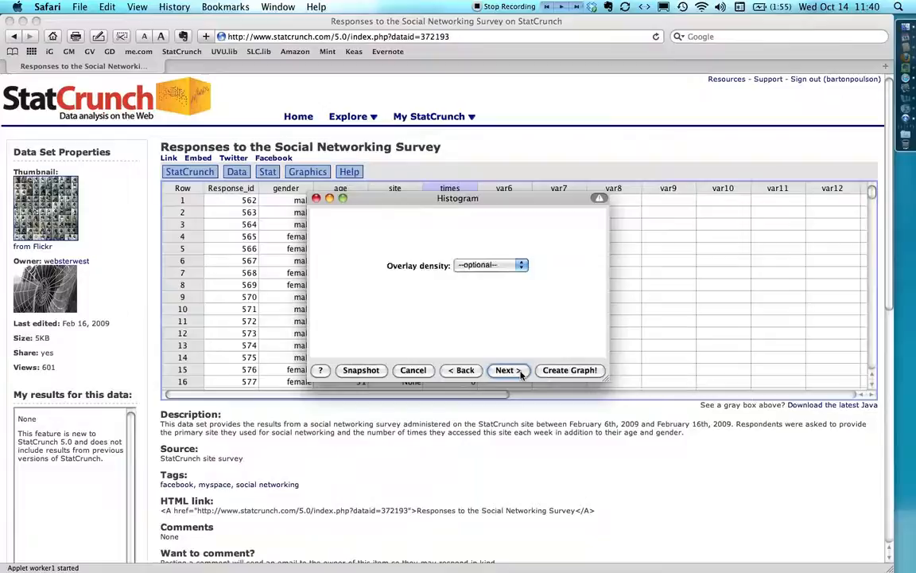
{"action": "left_click", "coordinate": [508, 370]}
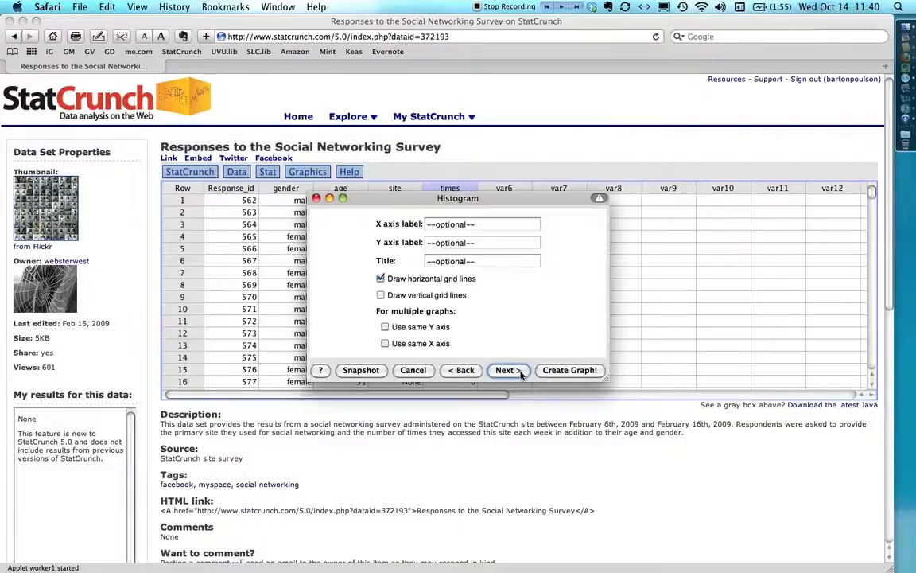
{"action": "left_click", "coordinate": [482, 260]}
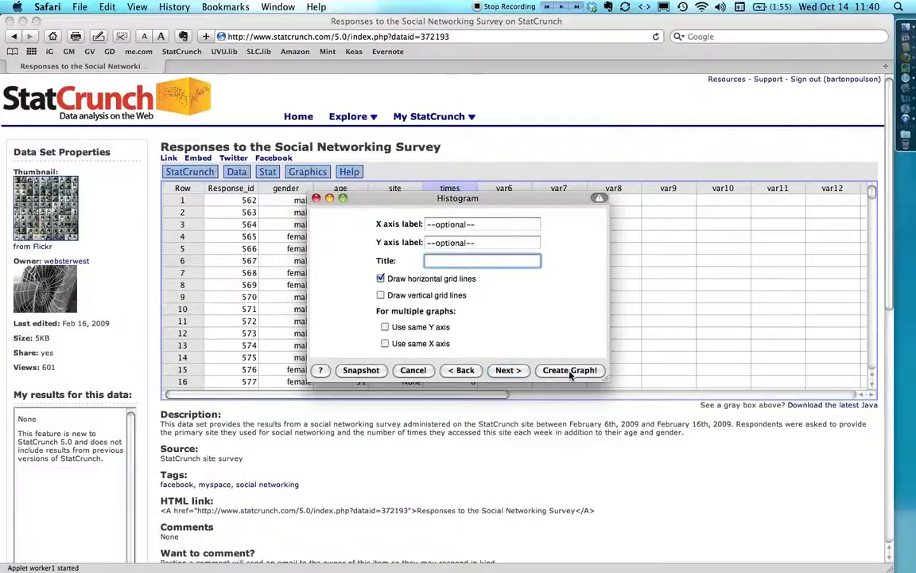
{"action": "left_click", "coordinate": [569, 370]}
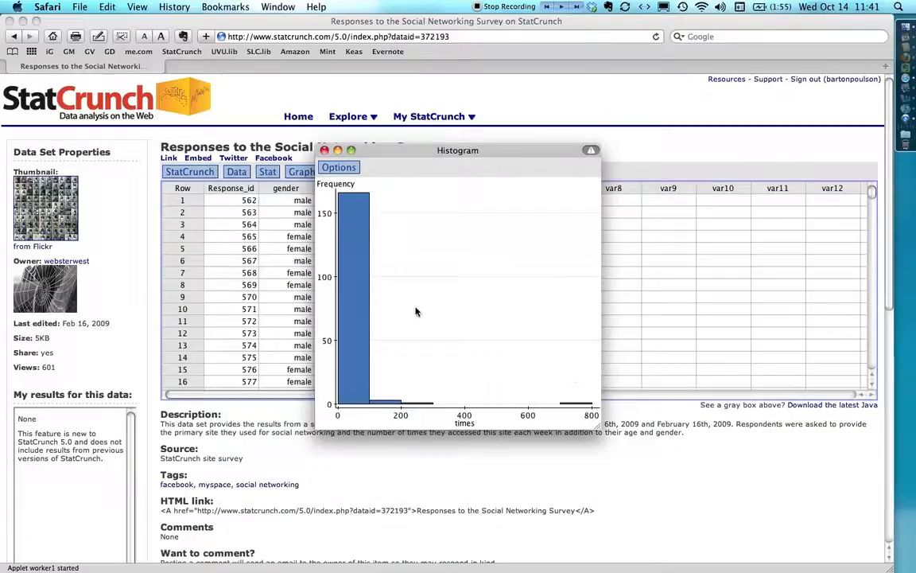
{"action": "mouse_move", "coordinate": [338, 184]}
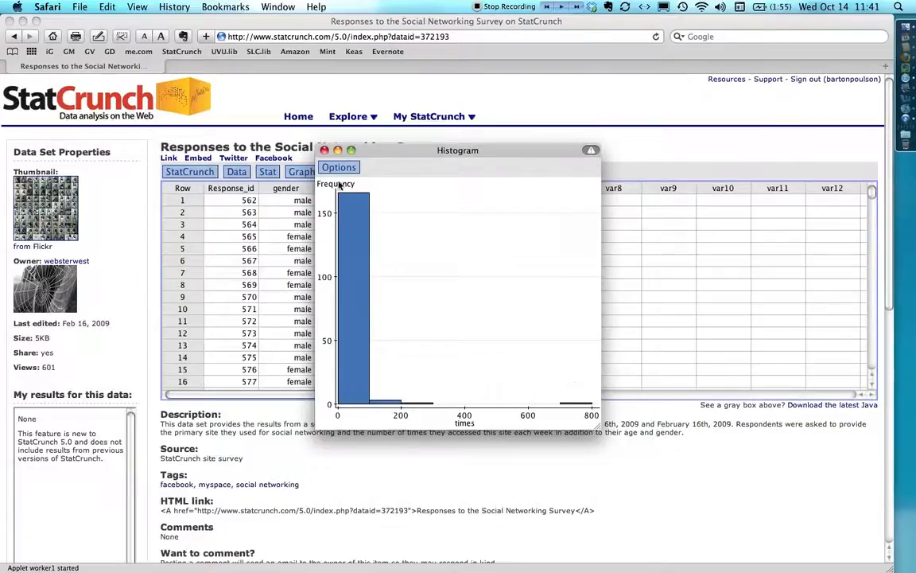
{"action": "mouse_move", "coordinate": [405, 382]}
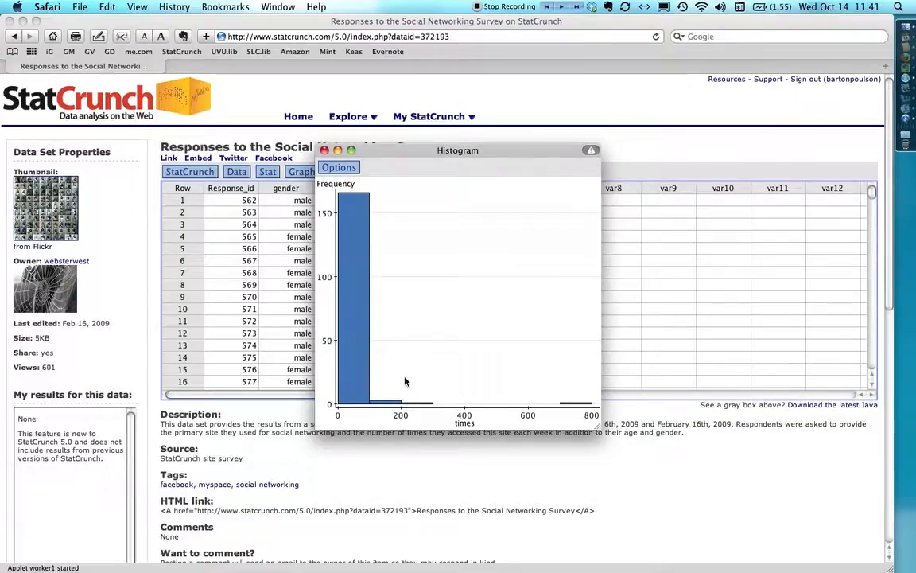
{"action": "mouse_move", "coordinate": [338, 412]}
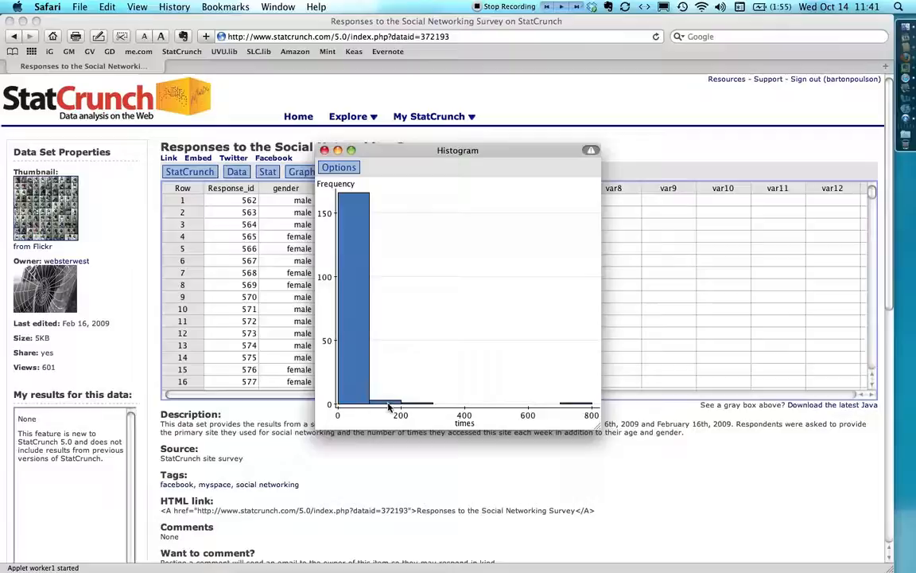
{"action": "mouse_move", "coordinate": [584, 399]}
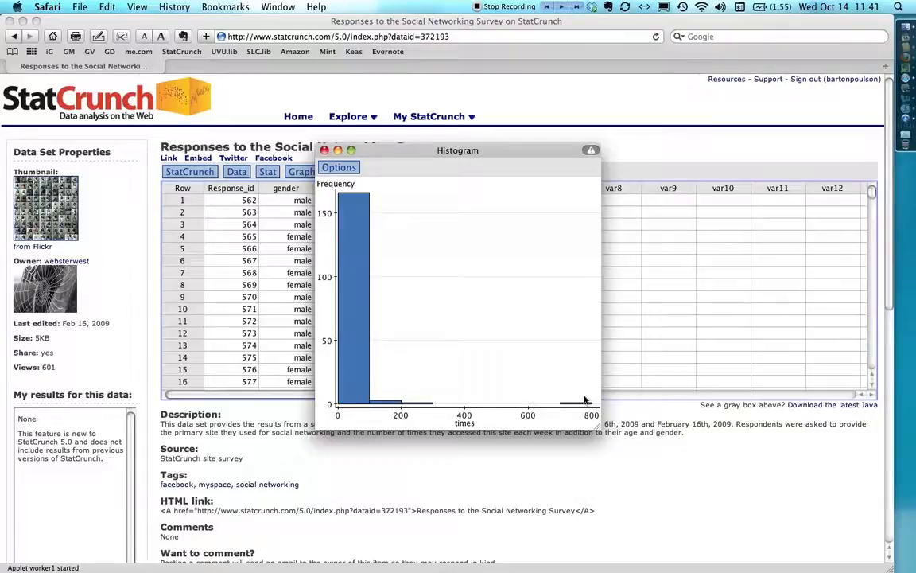
{"action": "mouse_move", "coordinate": [585, 392]}
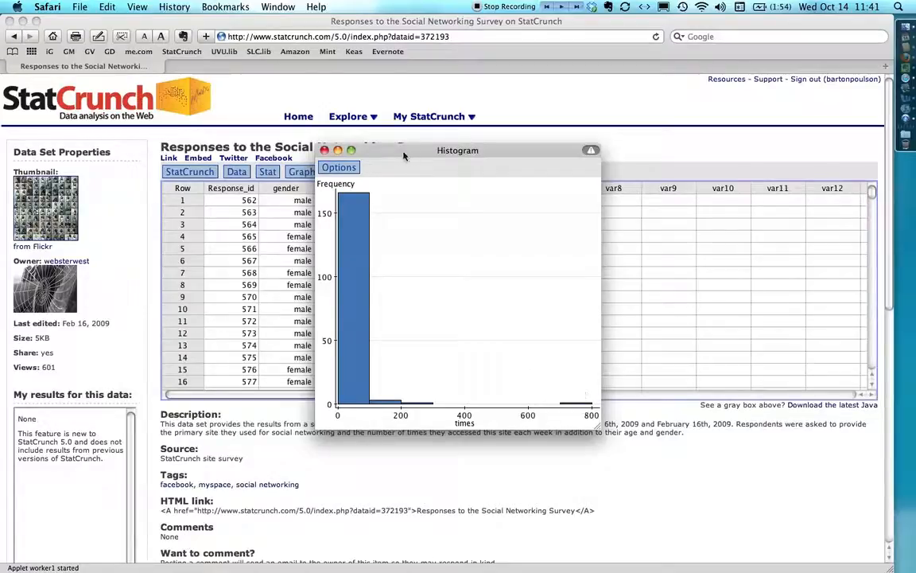
- Move the histogram aside and start a boxplot from the survey data table
{"action": "left_click_drag", "start_coordinate": [457, 150], "coordinate": [177, 135]}
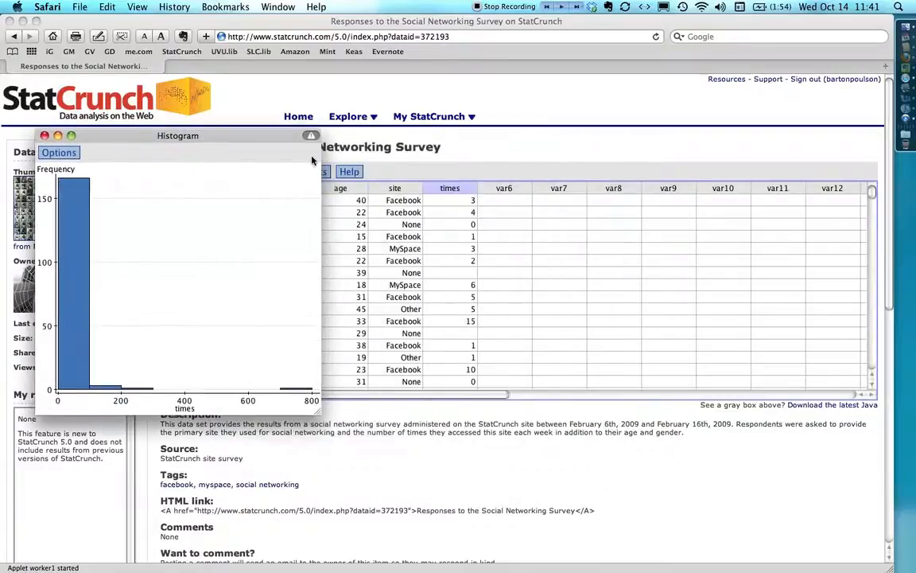
{"action": "left_click", "coordinate": [45, 135]}
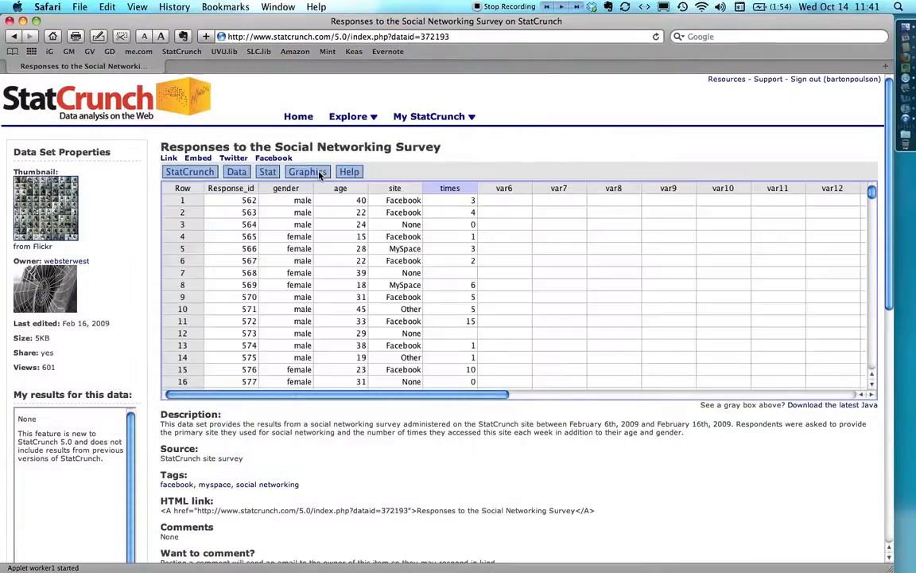
{"action": "left_click", "coordinate": [307, 172]}
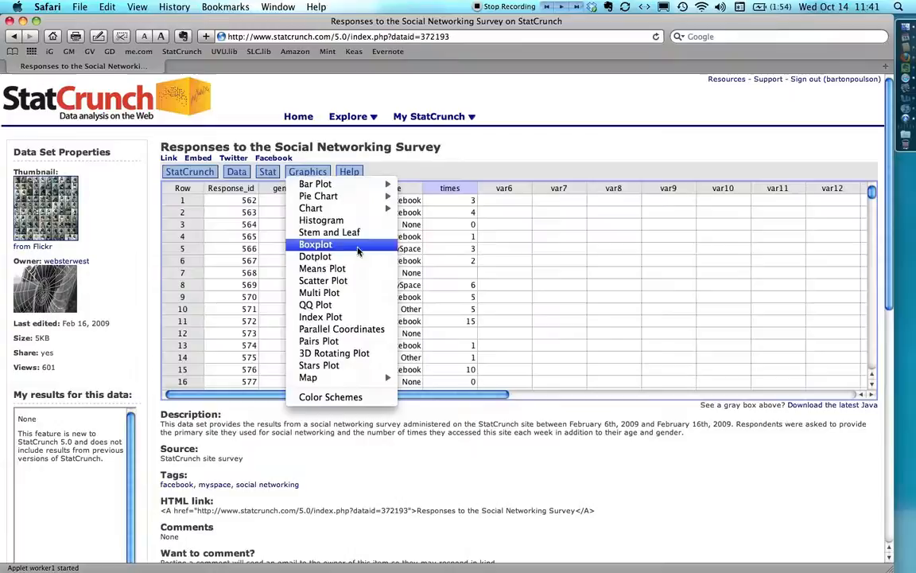
{"action": "left_click", "coordinate": [315, 244]}
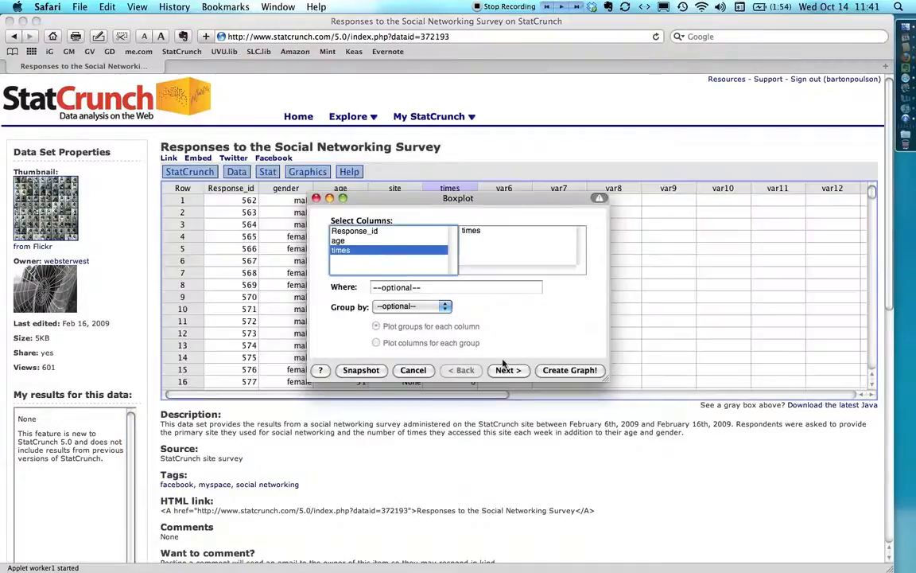
- Create a horizontal boxplot of times with outliers marked using fences
{"action": "left_click", "coordinate": [507, 370]}
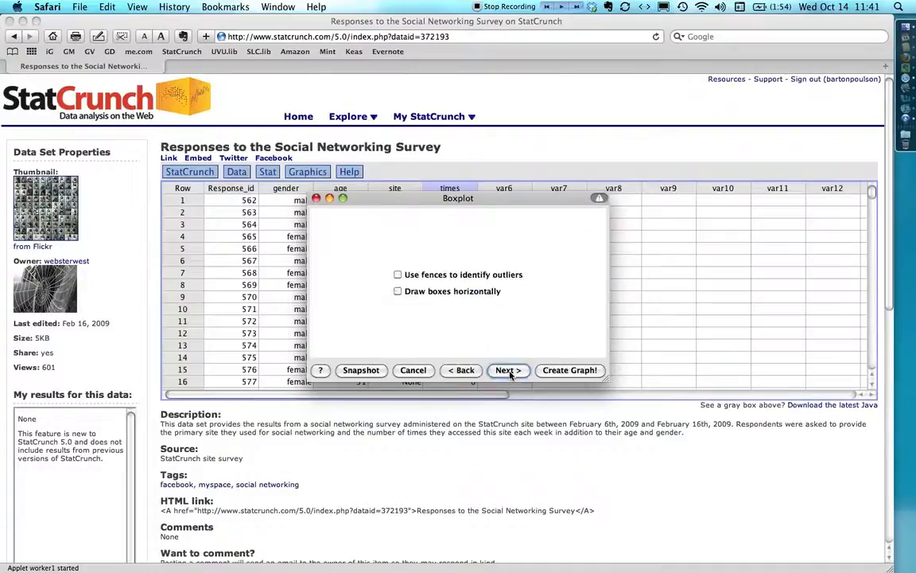
{"action": "mouse_move", "coordinate": [402, 279]}
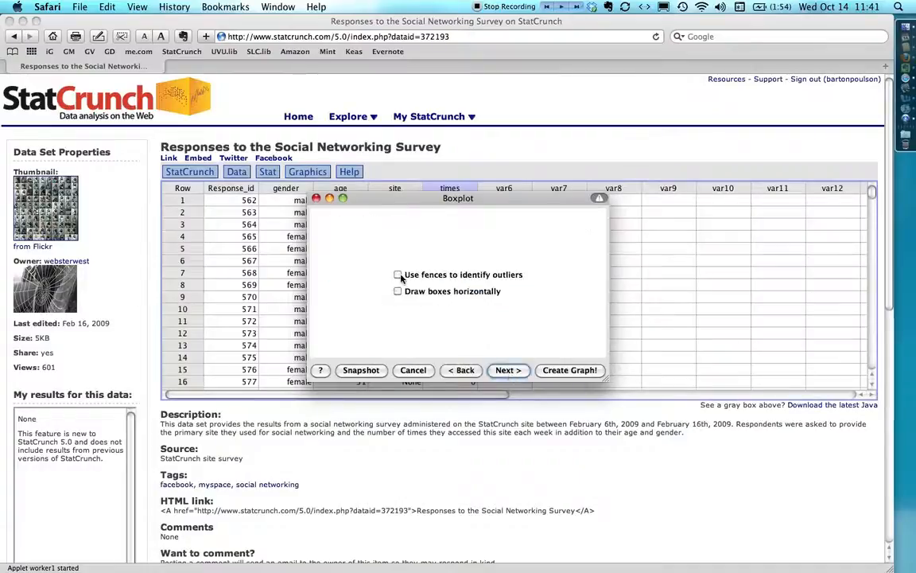
{"action": "left_click", "coordinate": [398, 274]}
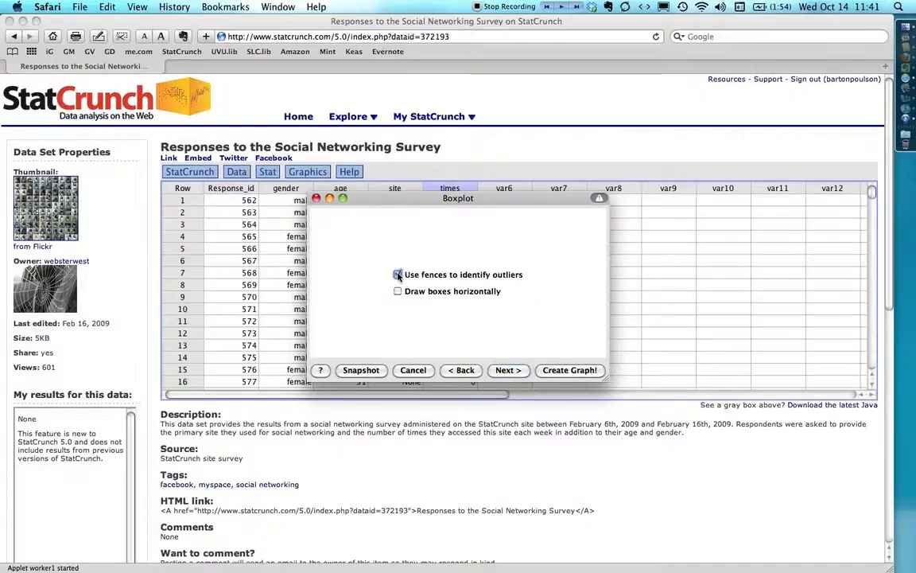
{"action": "left_click", "coordinate": [398, 275]}
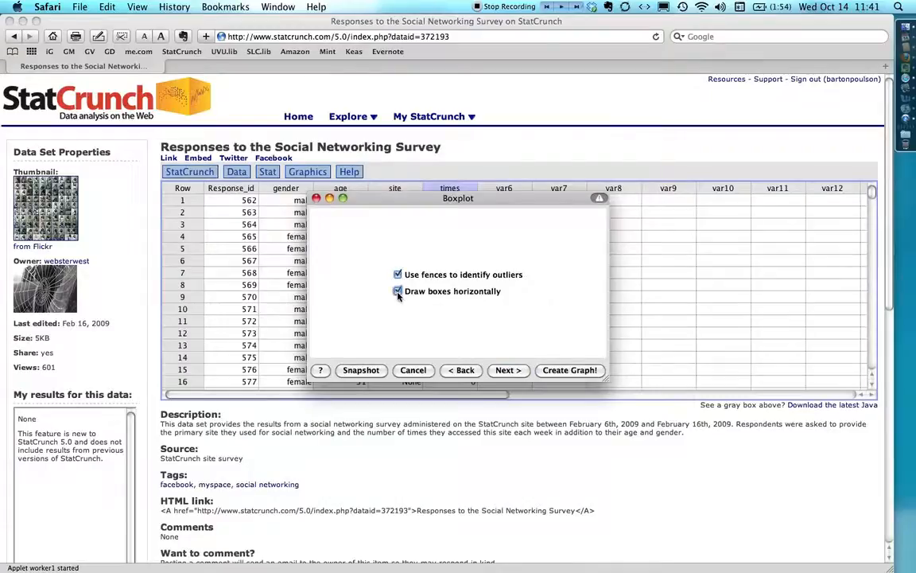
{"action": "left_click", "coordinate": [398, 291]}
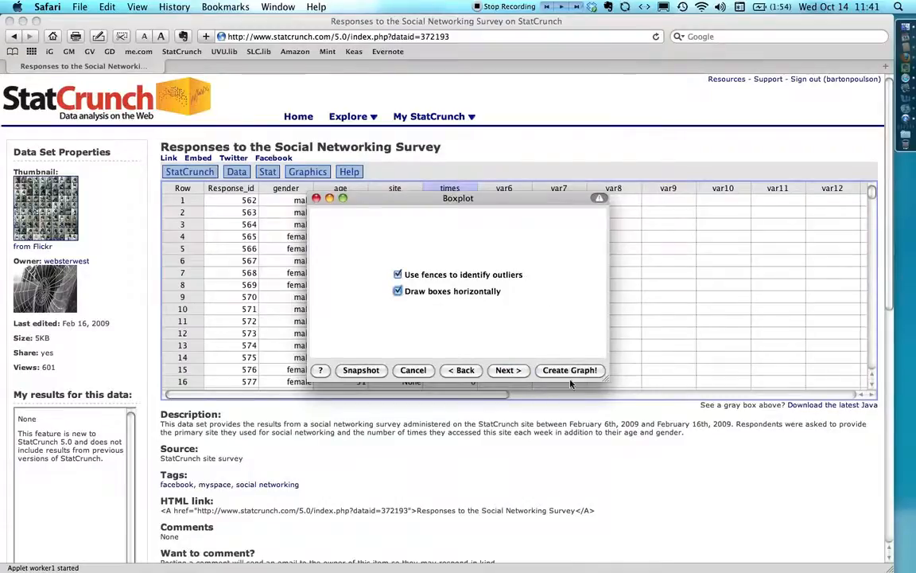
{"action": "left_click", "coordinate": [570, 370]}
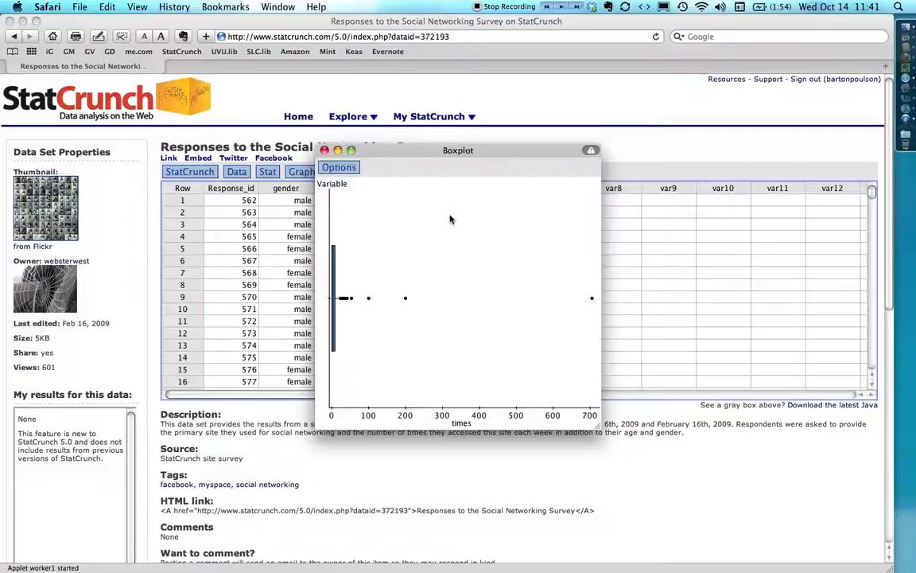
{"action": "left_click_drag", "start_coordinate": [458, 150], "coordinate": [638, 136]}
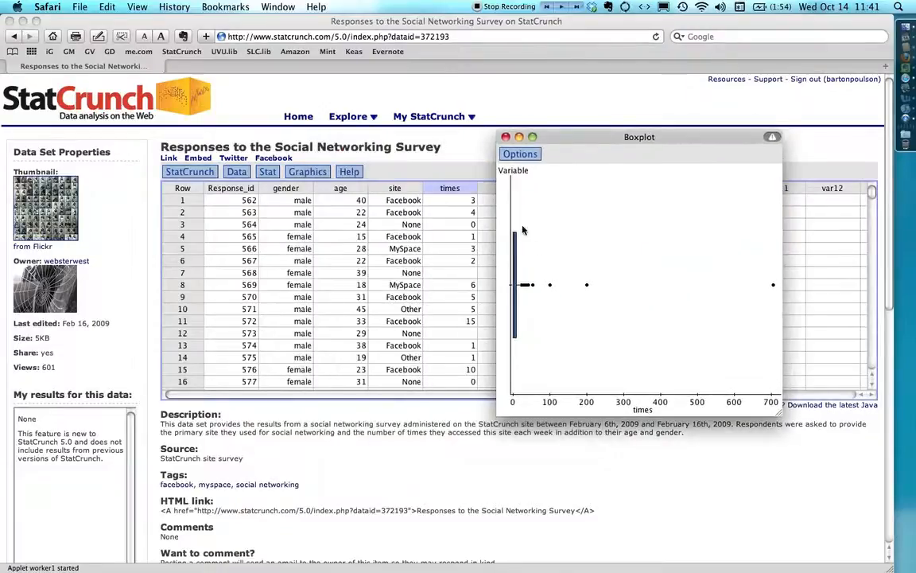
{"action": "mouse_move", "coordinate": [521, 344]}
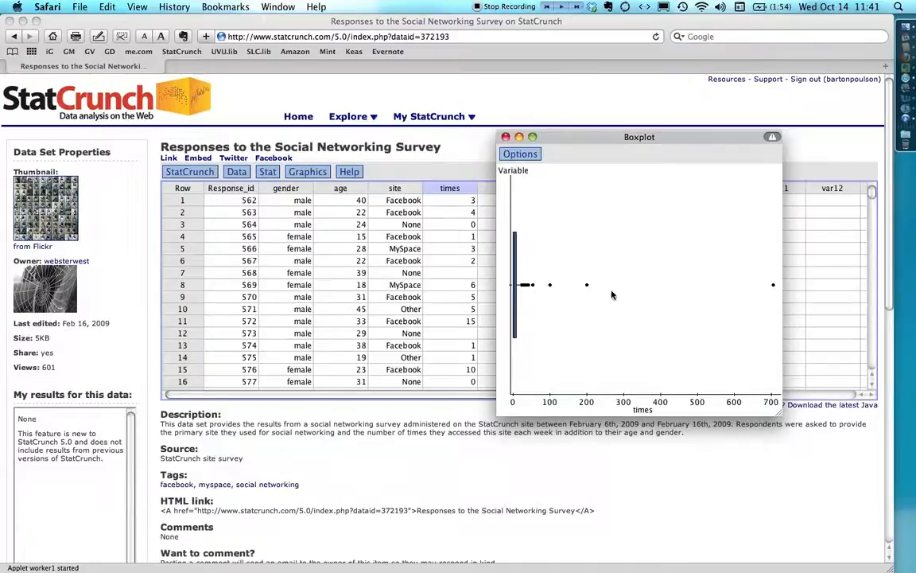
{"action": "mouse_move", "coordinate": [767, 317]}
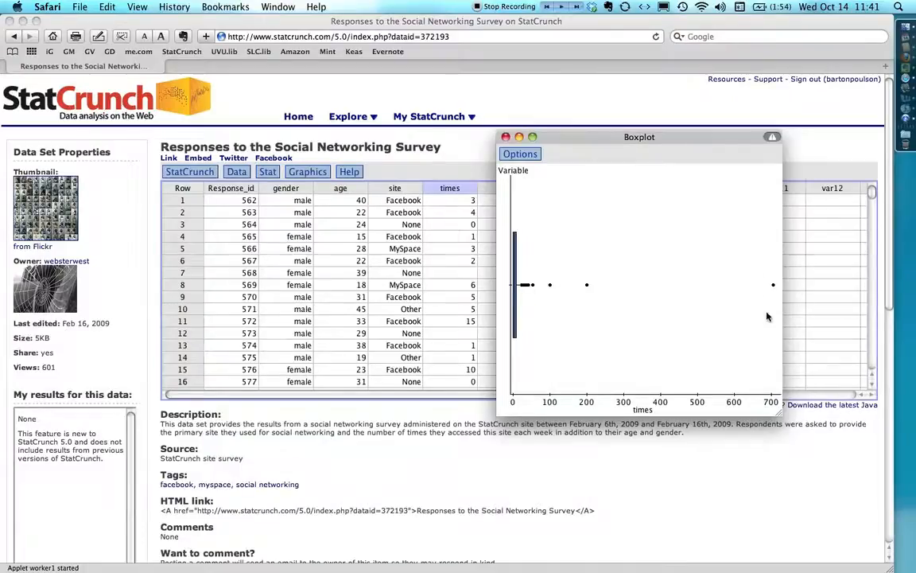
{"action": "mouse_move", "coordinate": [648, 272]}
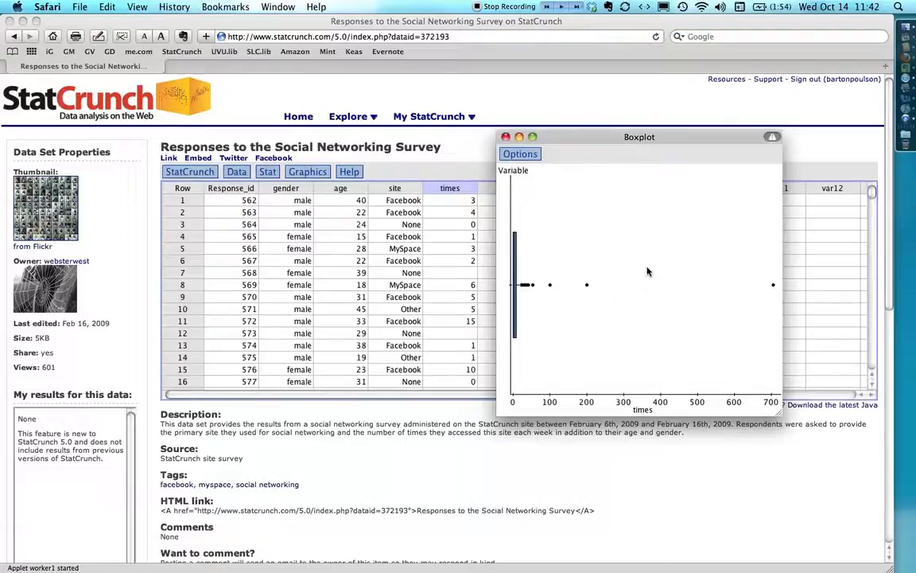
{"action": "mouse_move", "coordinate": [630, 242]}
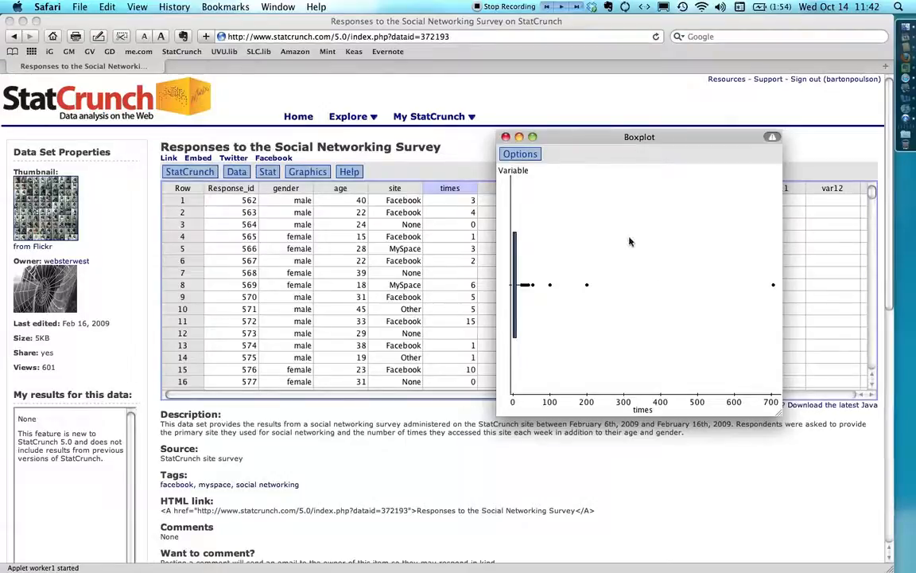
{"action": "mouse_move", "coordinate": [614, 252]}
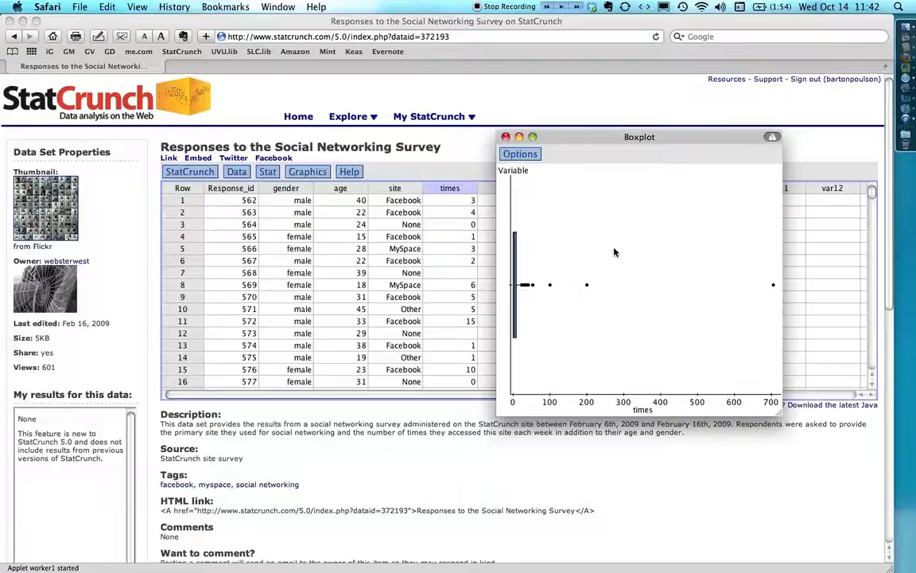
{"action": "mouse_move", "coordinate": [589, 276]}
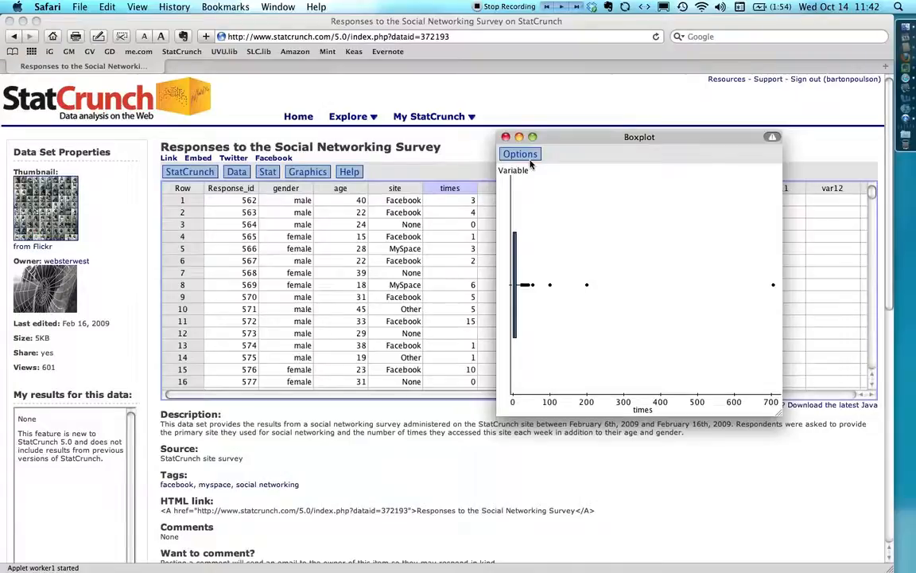
- Place the histogram beside the boxplot and return to the boxplot's column settings
{"action": "left_click", "coordinate": [505, 137]}
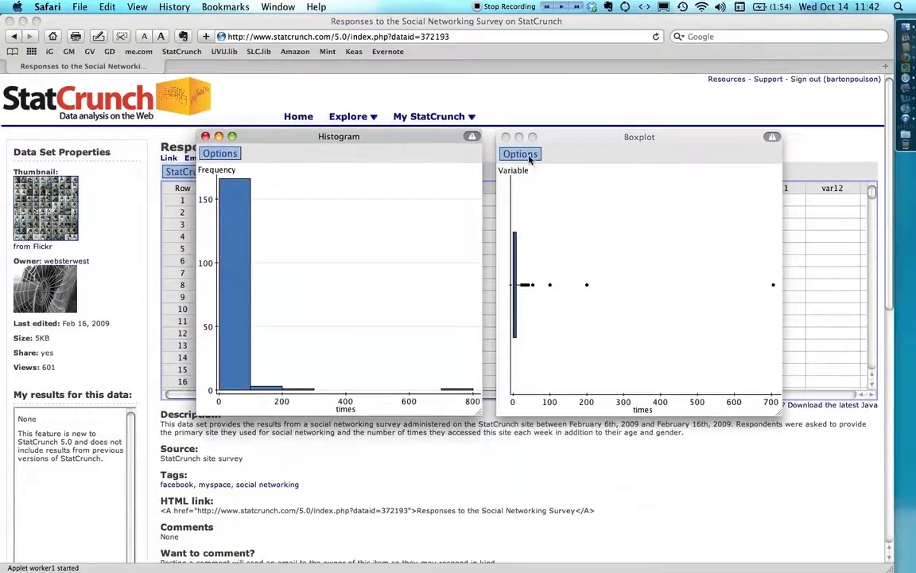
{"action": "left_click", "coordinate": [520, 154]}
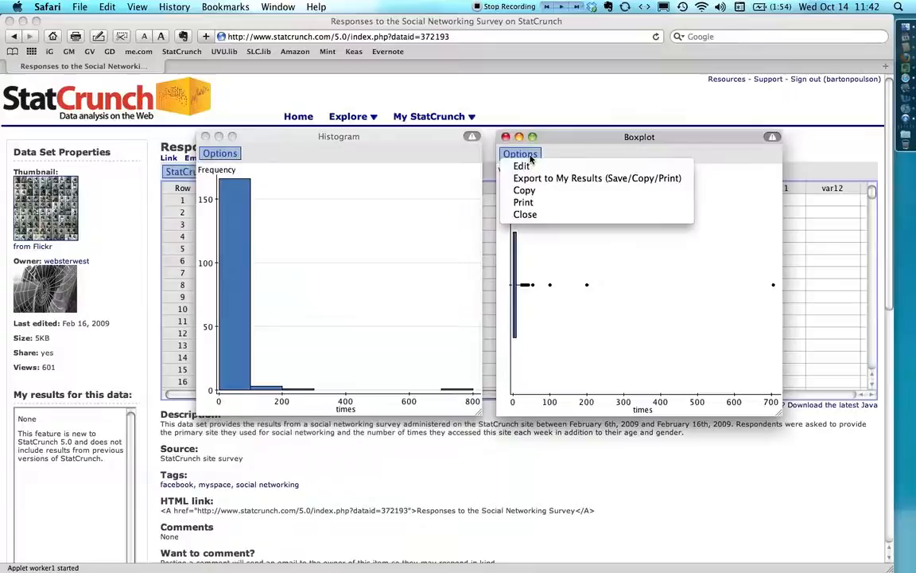
{"action": "left_click", "coordinate": [521, 165]}
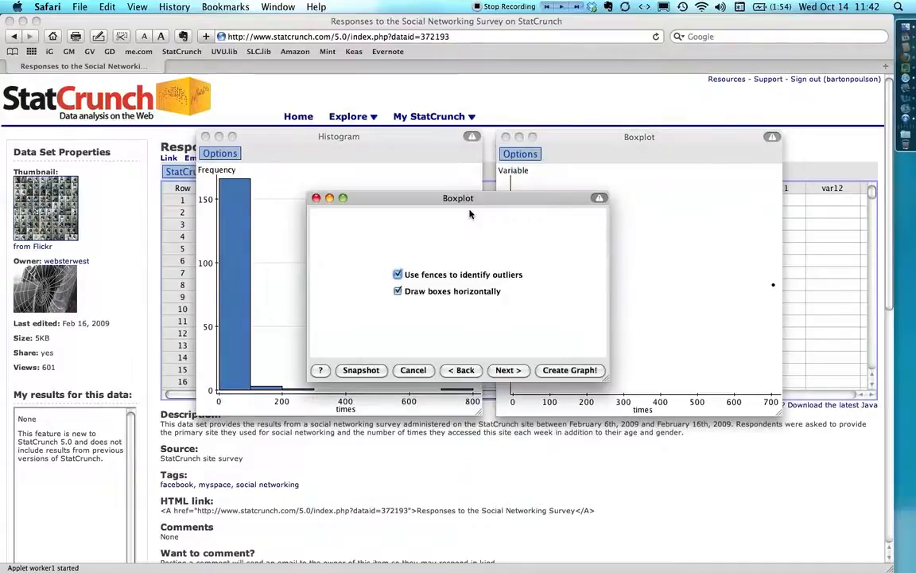
{"action": "left_click", "coordinate": [461, 370]}
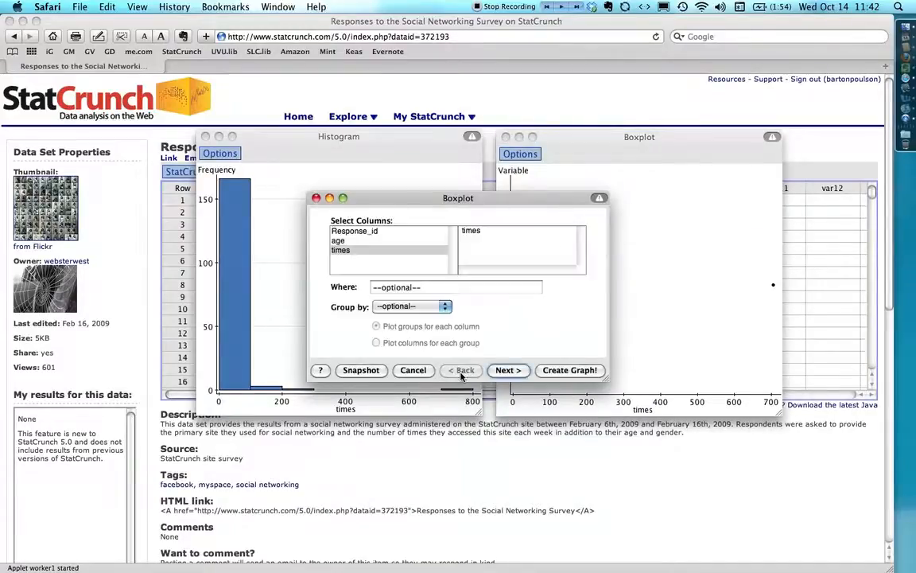
- Redraw the boxplot with the row condition times<100
{"action": "left_click", "coordinate": [456, 286]}
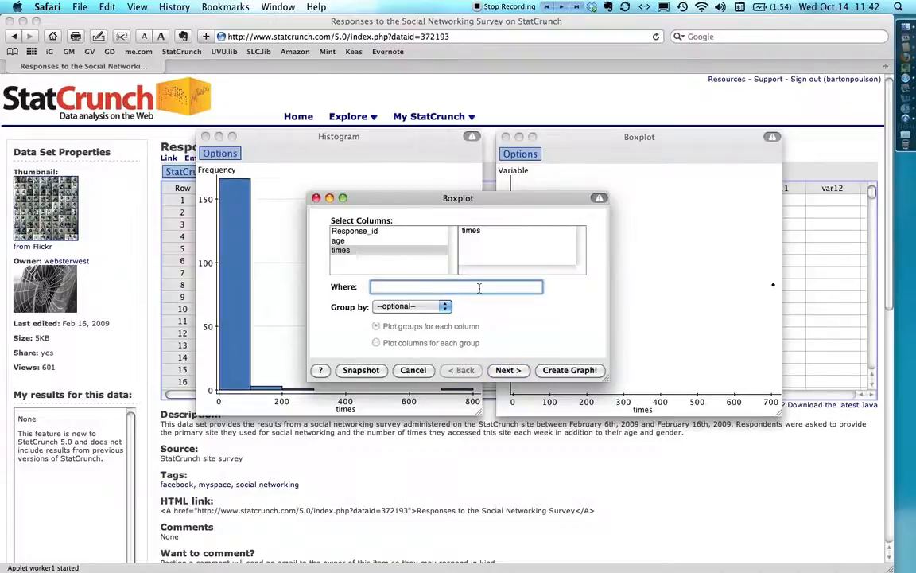
{"action": "type", "text": "t"}
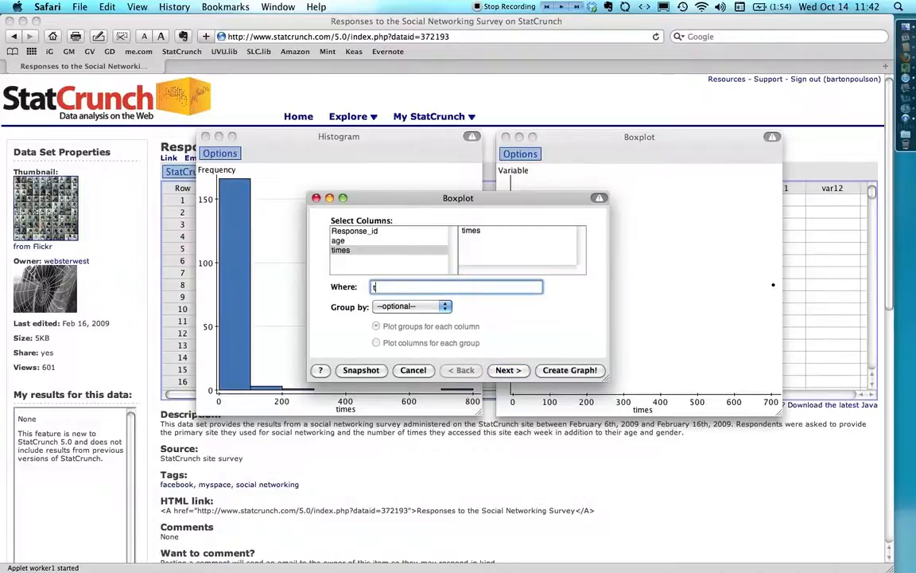
{"action": "type", "text": "imes"}
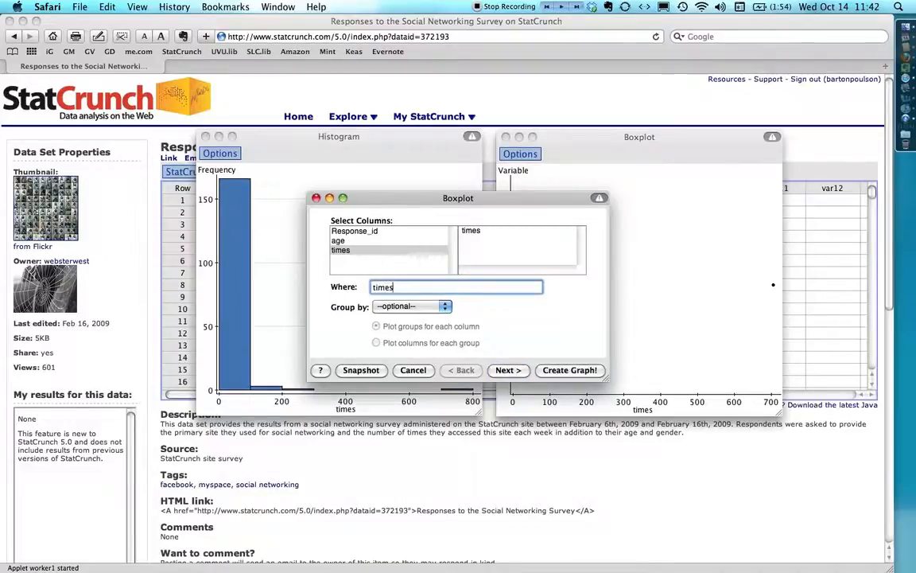
{"action": "left_click_drag", "start_coordinate": [457, 198], "coordinate": [397, 199]}
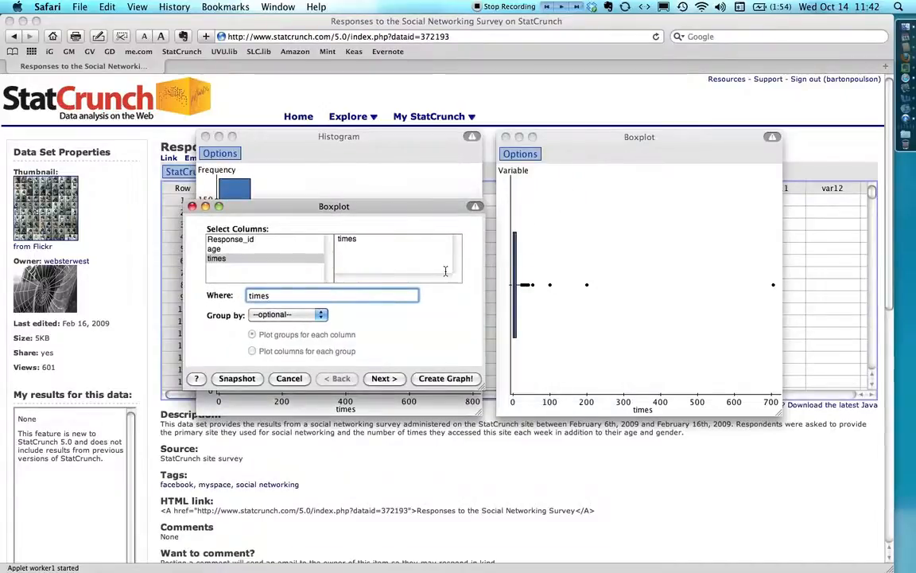
{"action": "type", "text": "<"}
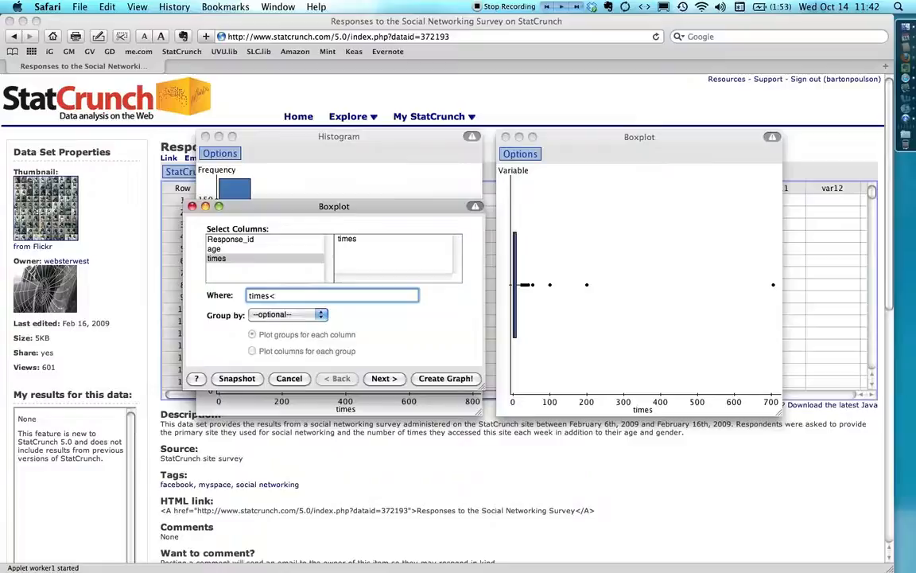
{"action": "type", "text": "100"}
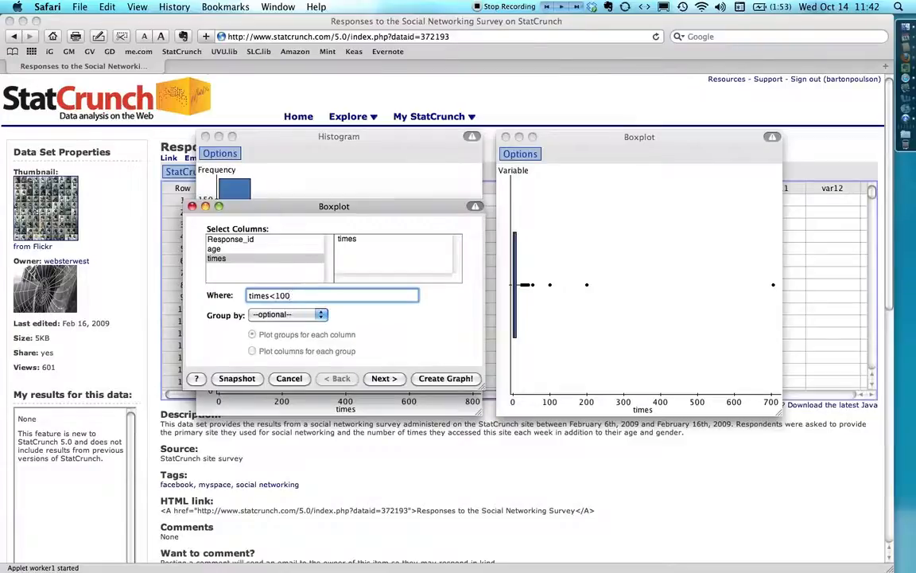
{"action": "mouse_move", "coordinate": [486, 307]}
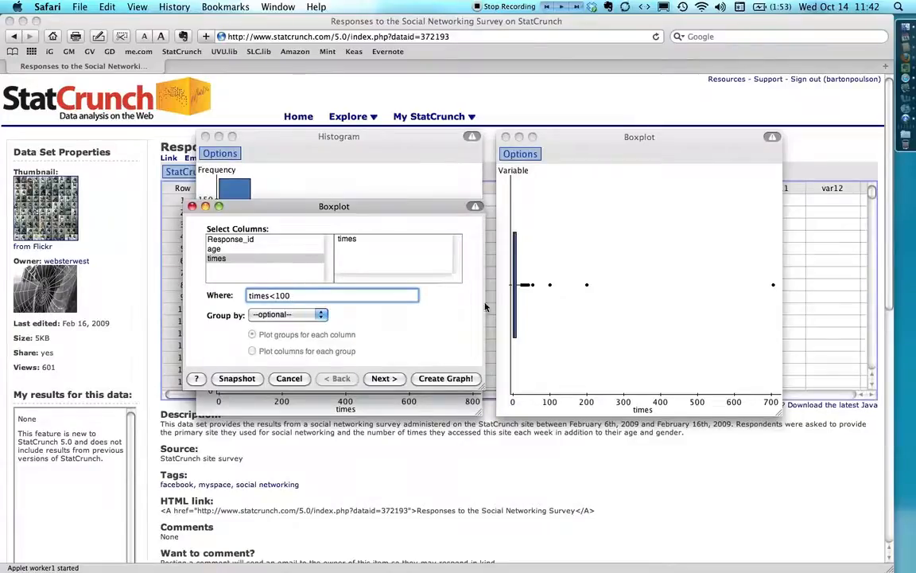
{"action": "left_click", "coordinate": [445, 378]}
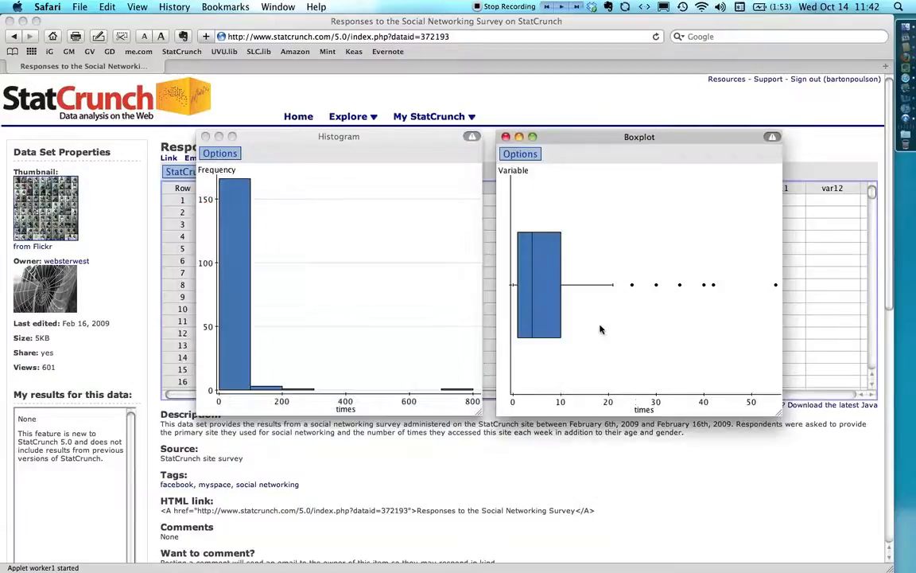
{"action": "mouse_move", "coordinate": [618, 301]}
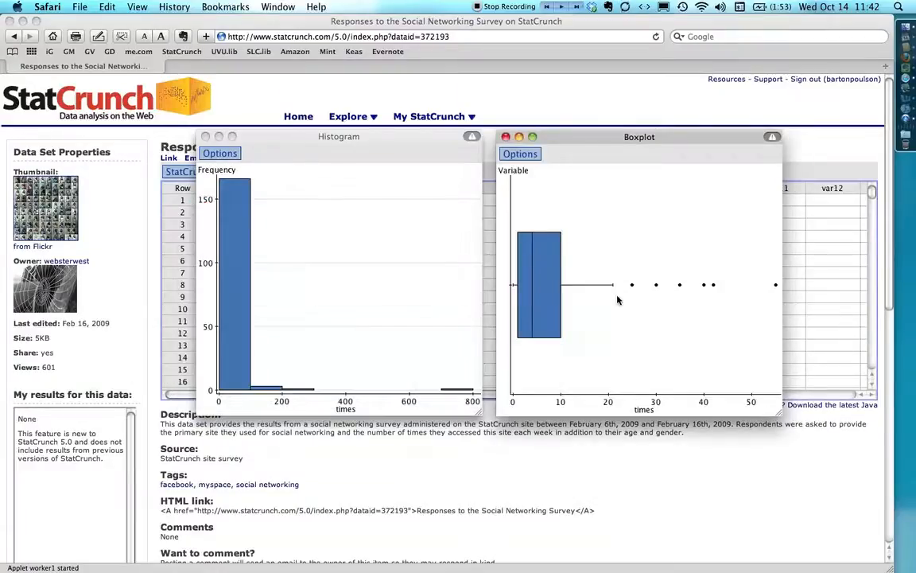
{"action": "mouse_move", "coordinate": [622, 294]}
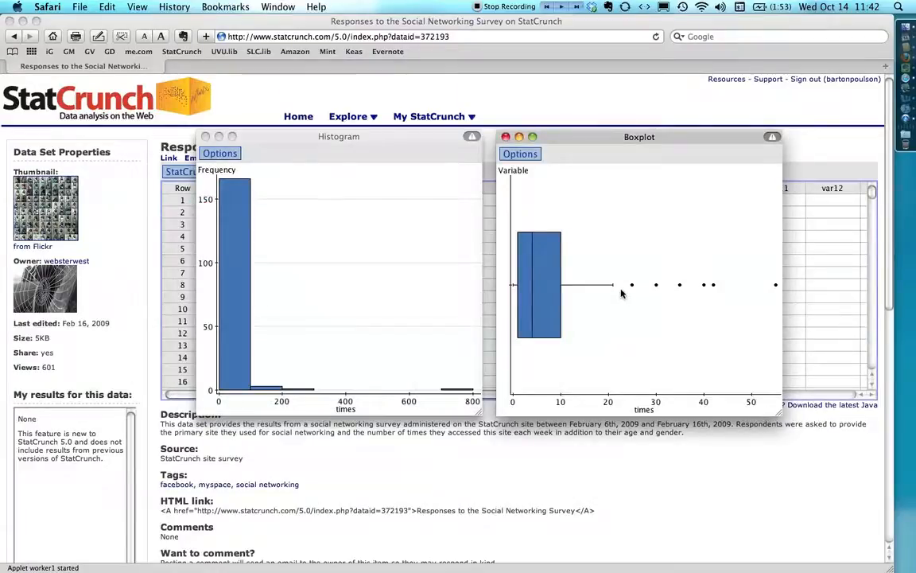
{"action": "mouse_move", "coordinate": [629, 290]}
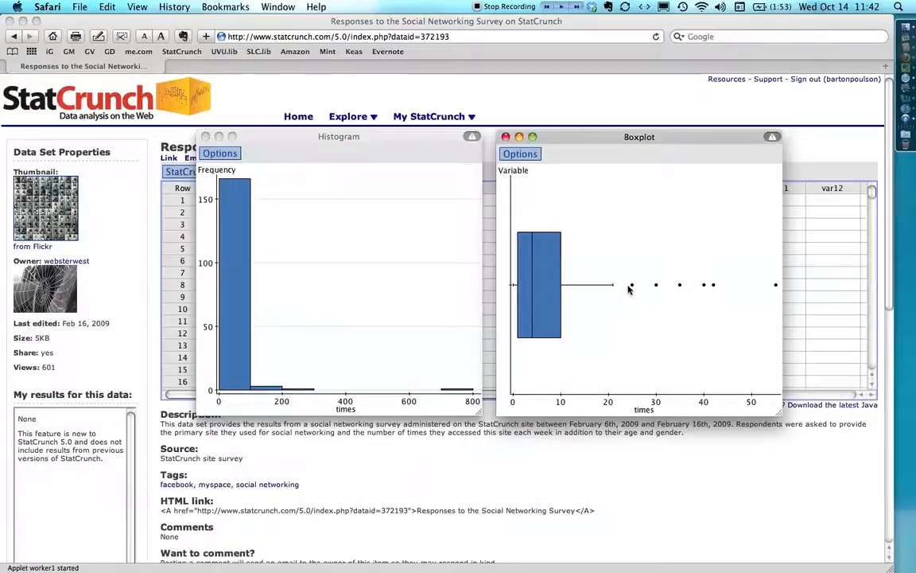
{"action": "mouse_move", "coordinate": [754, 293]}
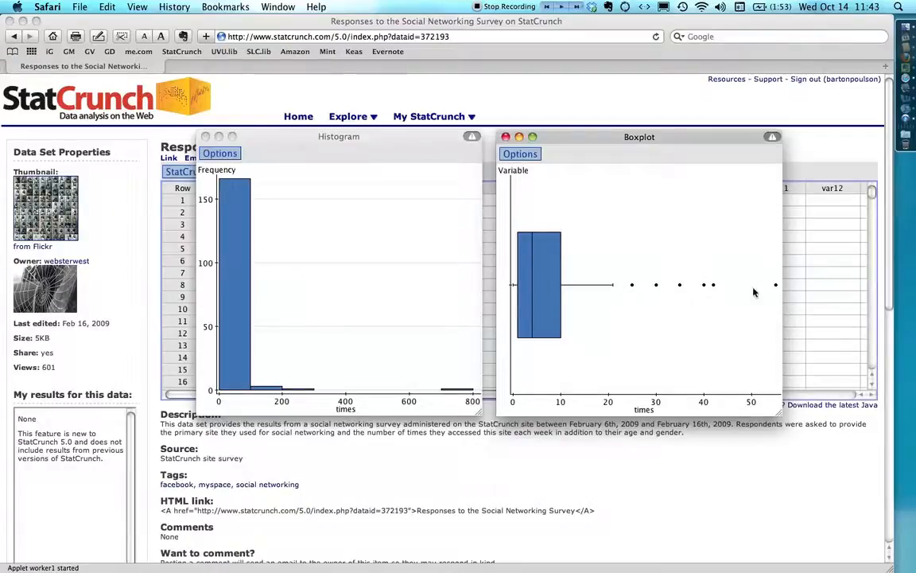
{"action": "mouse_move", "coordinate": [568, 265]}
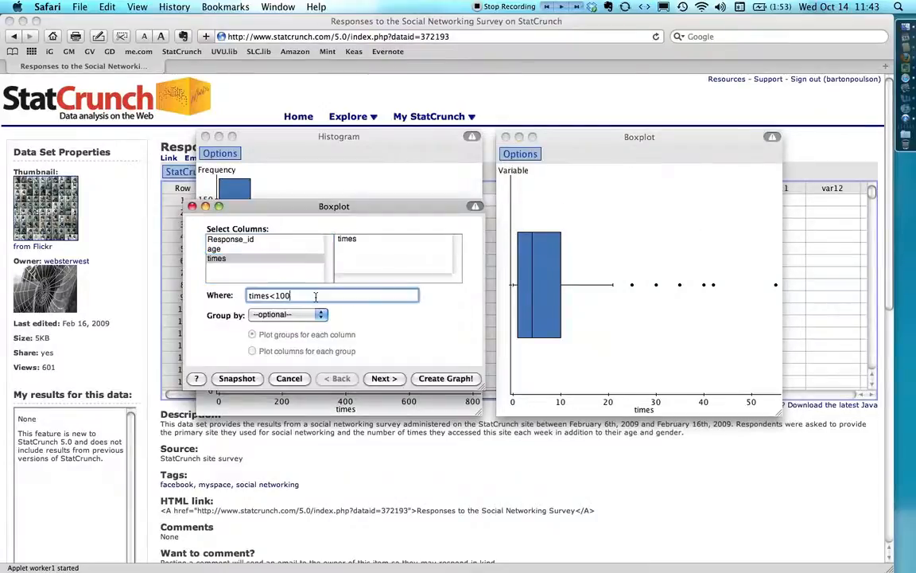
- Change the boxplot's Where condition to a smaller limit on times
{"action": "type", "text": "times<2"}
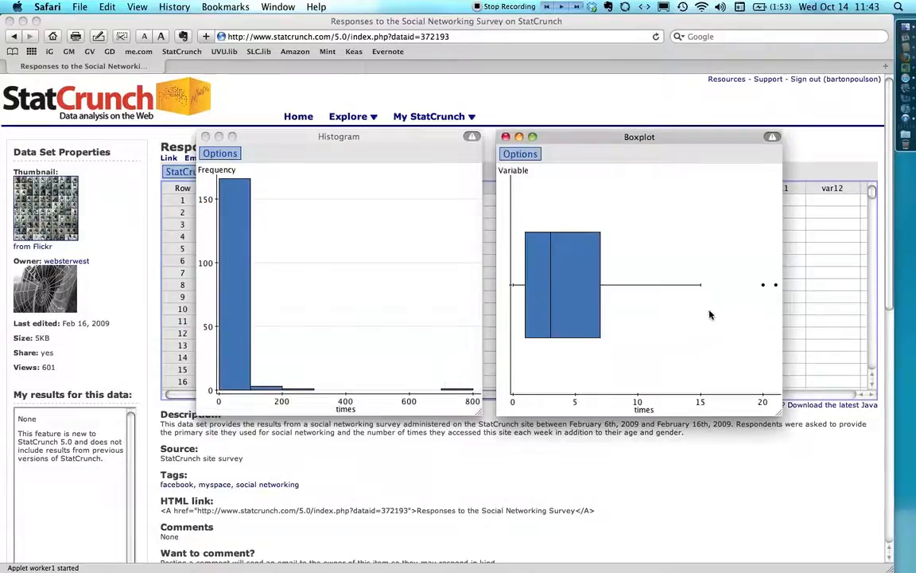
{"action": "mouse_move", "coordinate": [756, 307]}
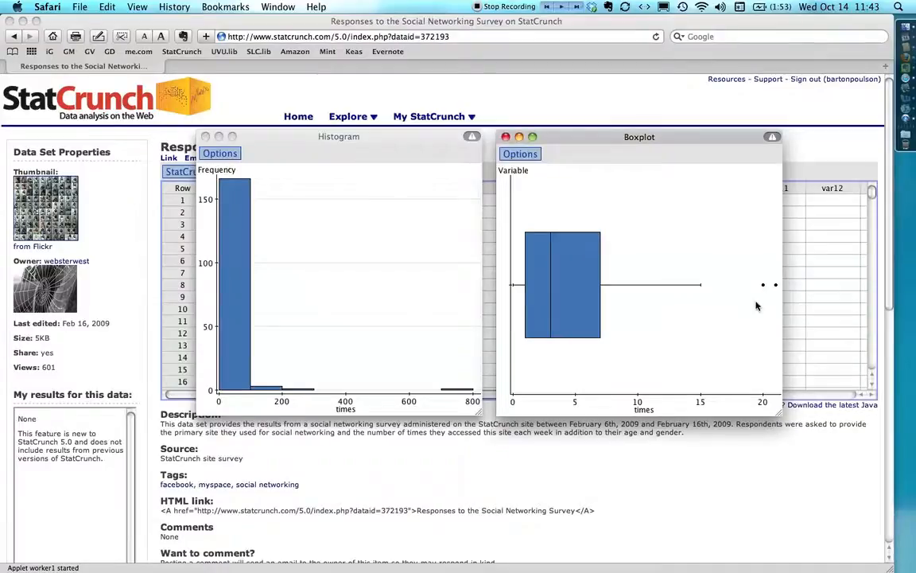
{"action": "mouse_move", "coordinate": [708, 290]}
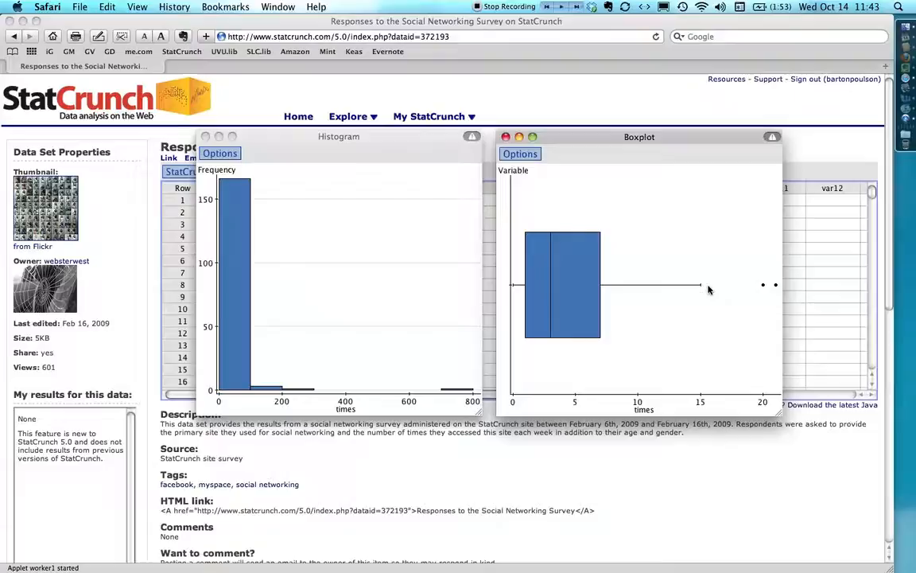
{"action": "mouse_move", "coordinate": [536, 167]}
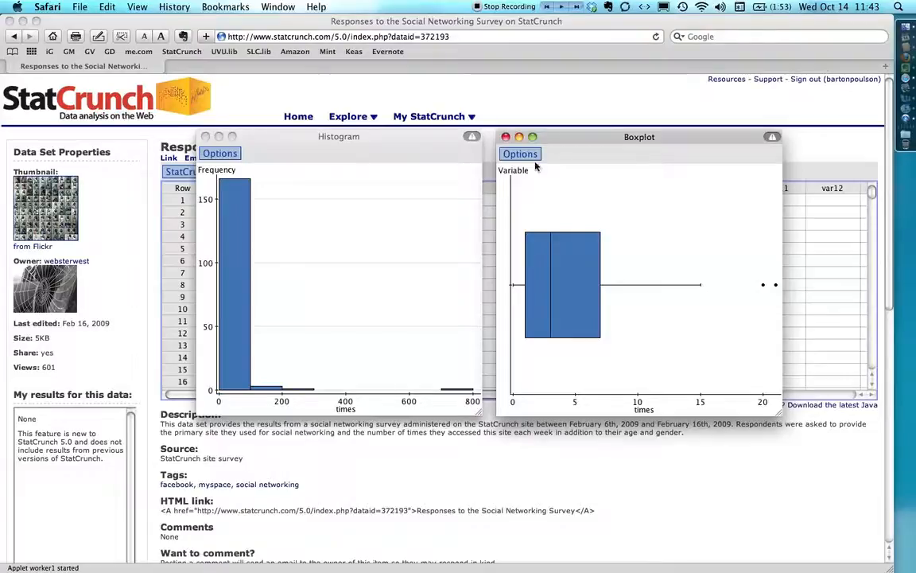
- Redraw the times boxplot restricted to times<20, leaving no outliers
{"action": "left_click", "coordinate": [519, 153]}
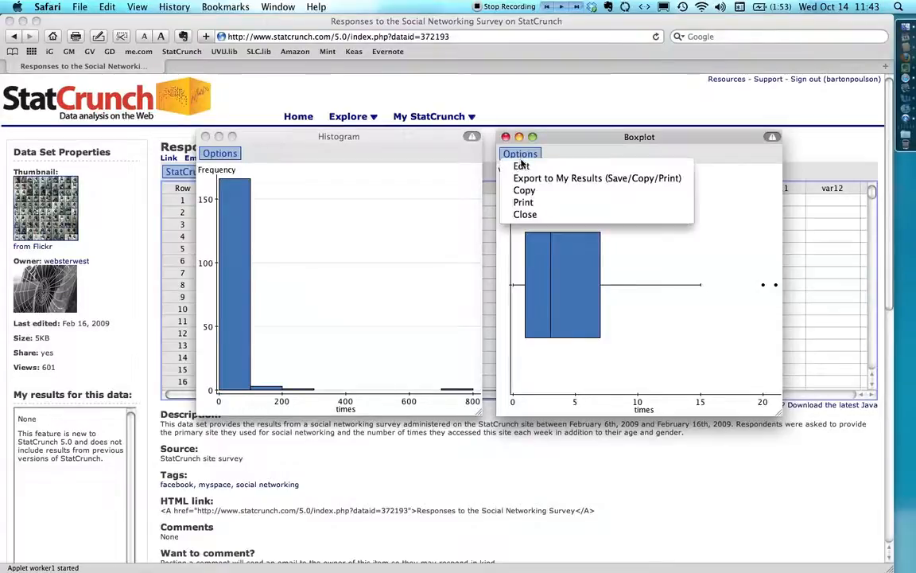
{"action": "left_click", "coordinate": [522, 165]}
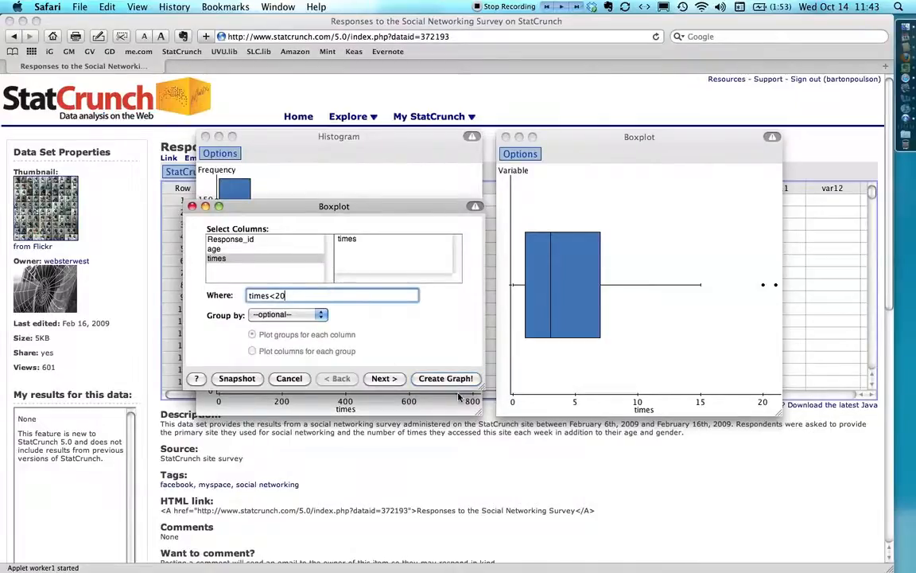
{"action": "left_click", "coordinate": [446, 378]}
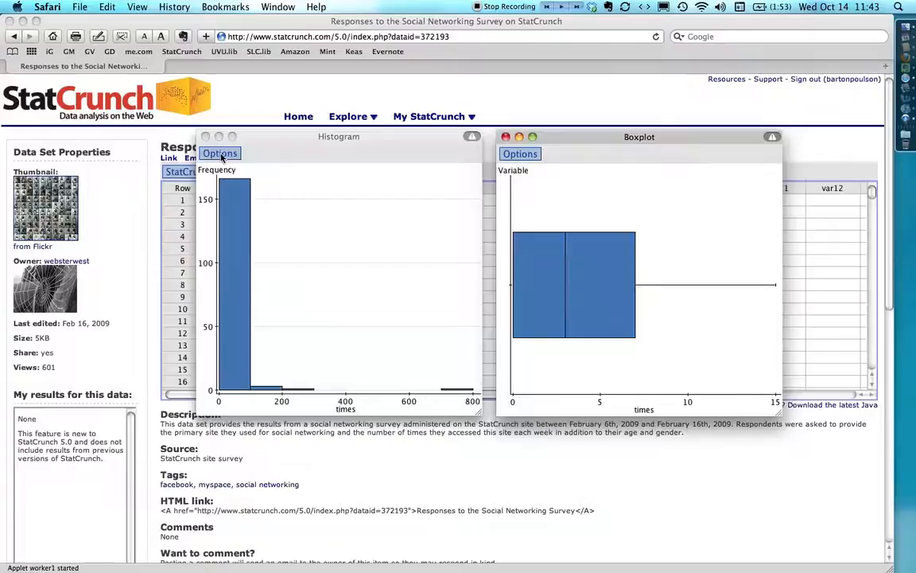
- Redraw the times histogram with the row condition times<20
{"action": "left_click", "coordinate": [219, 153]}
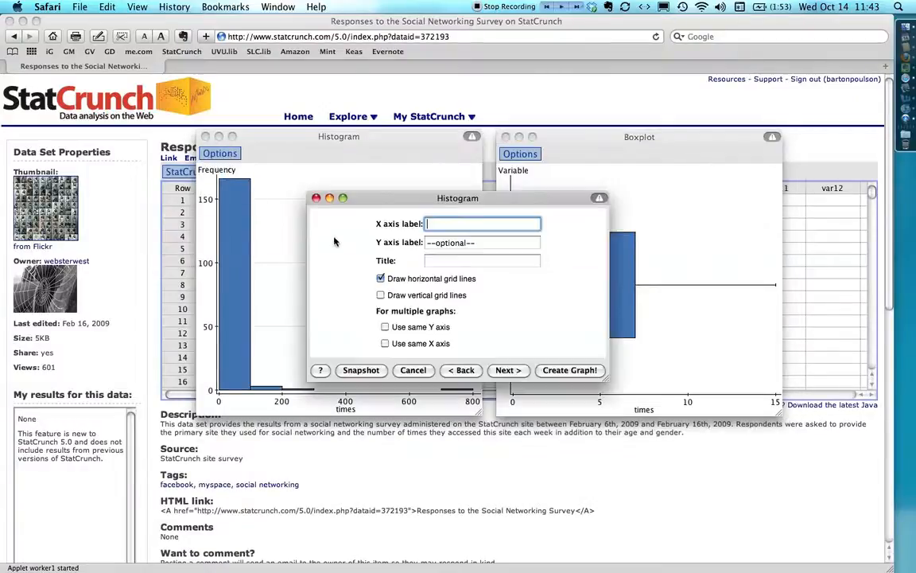
{"action": "left_click", "coordinate": [508, 369]}
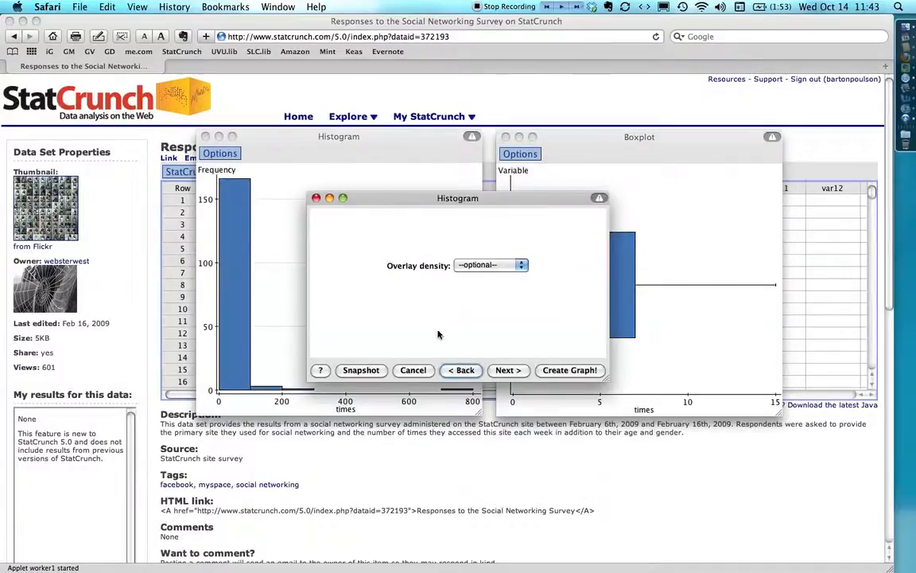
{"action": "left_click", "coordinate": [462, 370]}
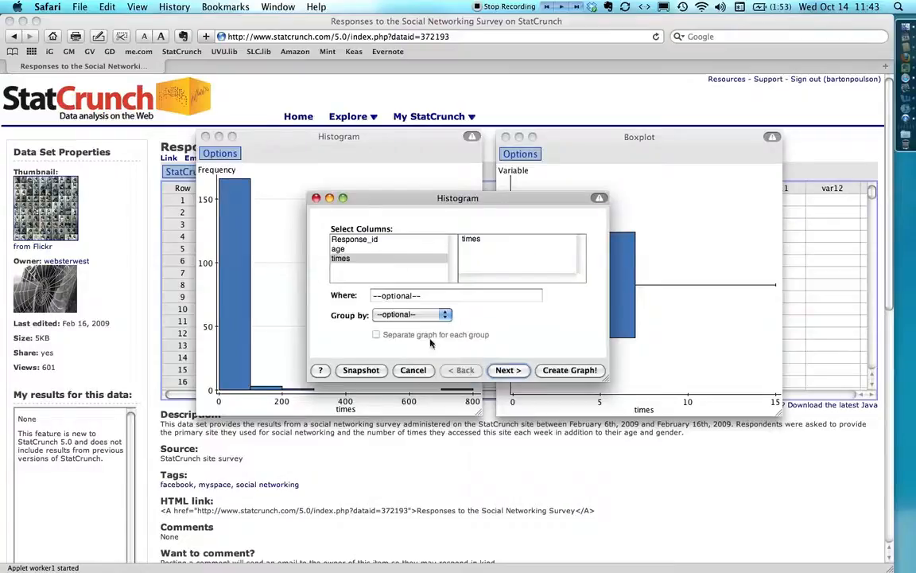
{"action": "type", "text": "times"}
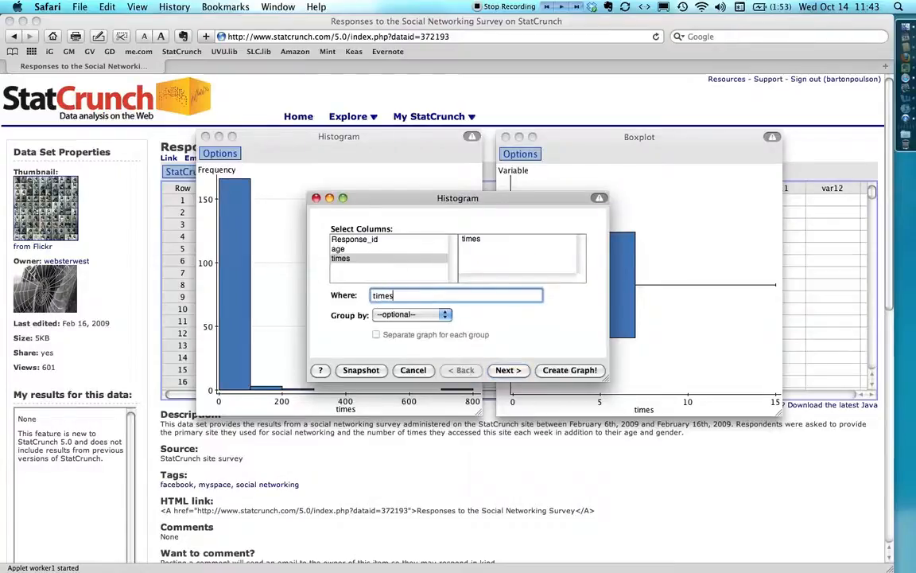
{"action": "type", "text": "<20"}
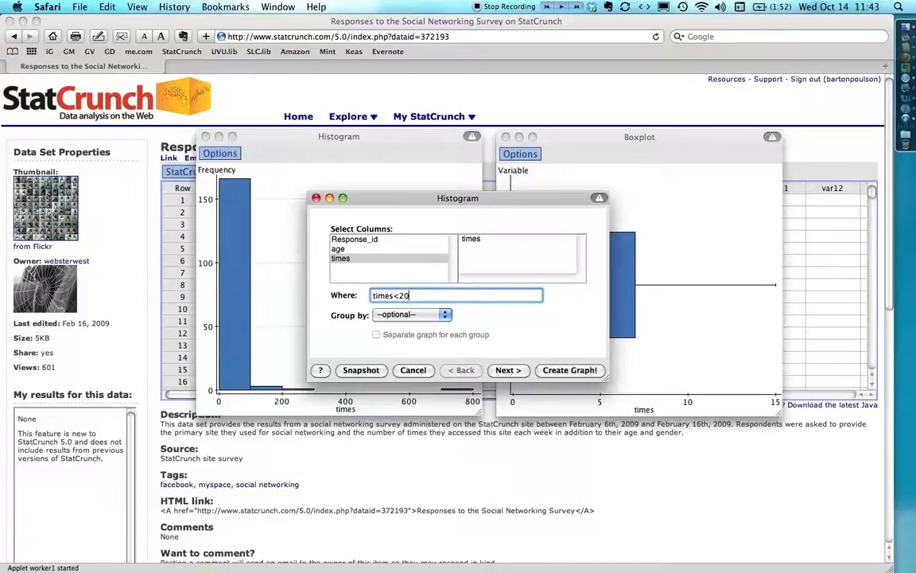
{"action": "mouse_move", "coordinate": [561, 379]}
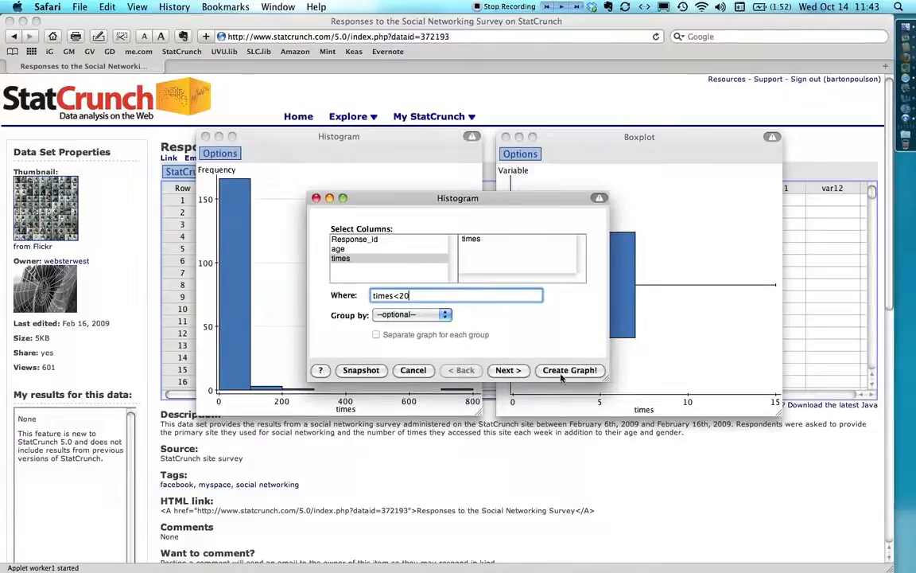
{"action": "left_click", "coordinate": [569, 370]}
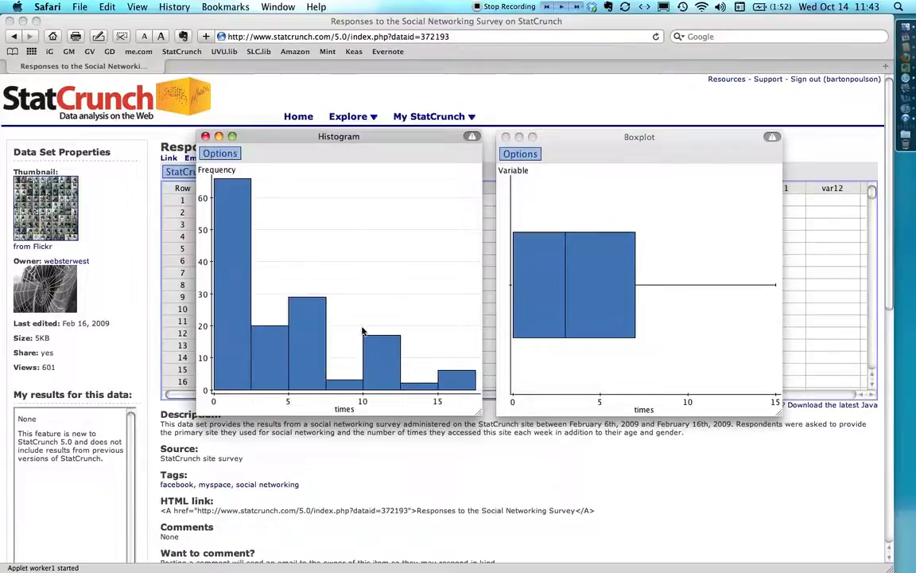
{"action": "mouse_move", "coordinate": [320, 326]}
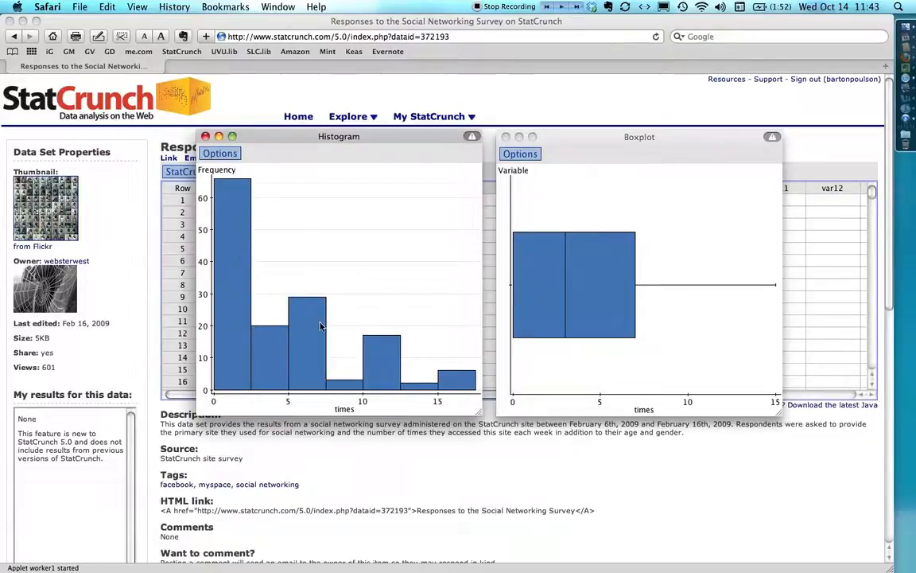
{"action": "mouse_move", "coordinate": [335, 323]}
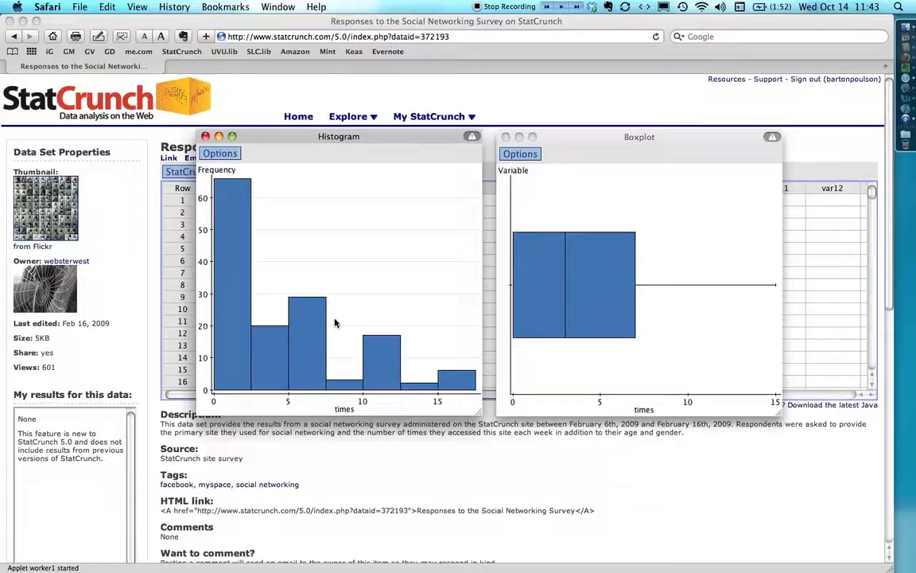
{"action": "mouse_move", "coordinate": [330, 312]}
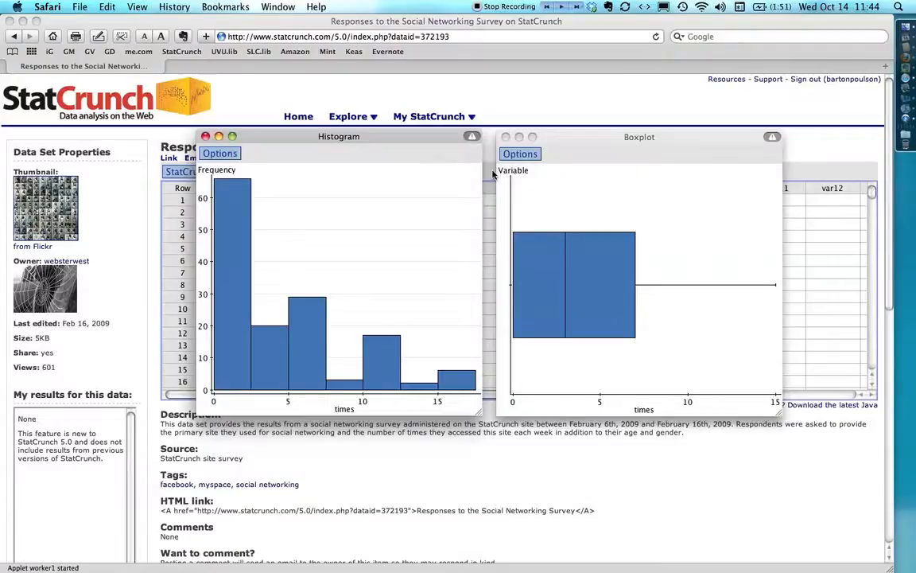
- Move both graph windows off the data table and bring up the Data menu
{"action": "left_click_drag", "start_coordinate": [339, 136], "coordinate": [149, 25]}
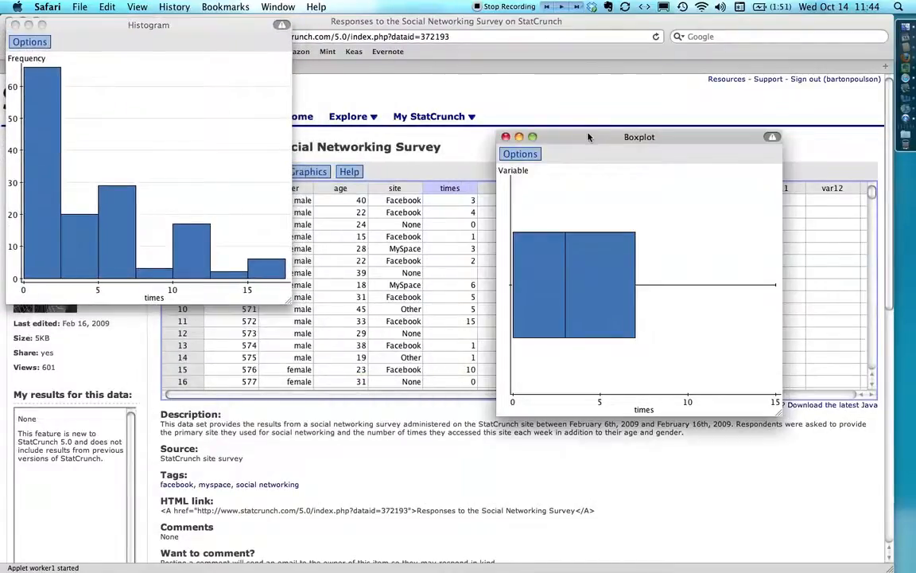
{"action": "left_click_drag", "start_coordinate": [639, 136], "coordinate": [442, 24]}
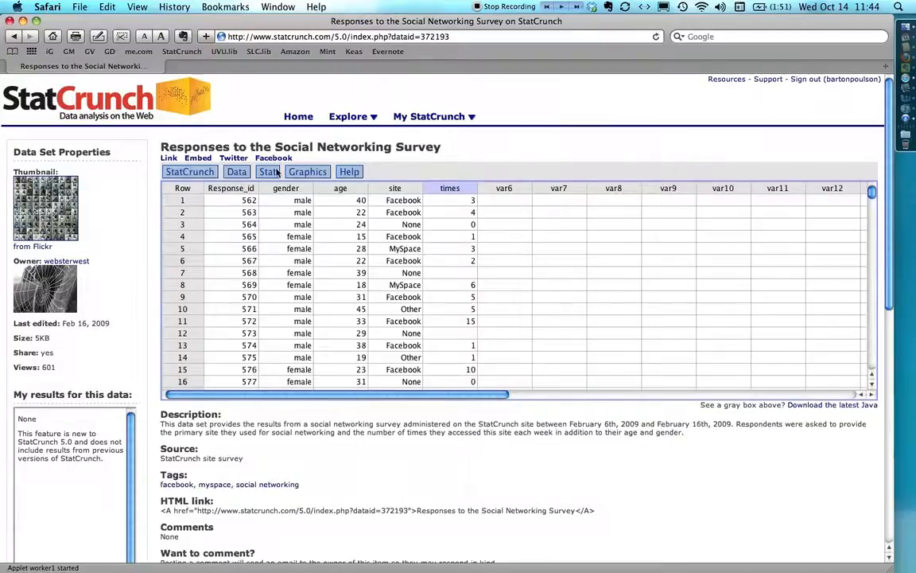
{"action": "left_click", "coordinate": [237, 172]}
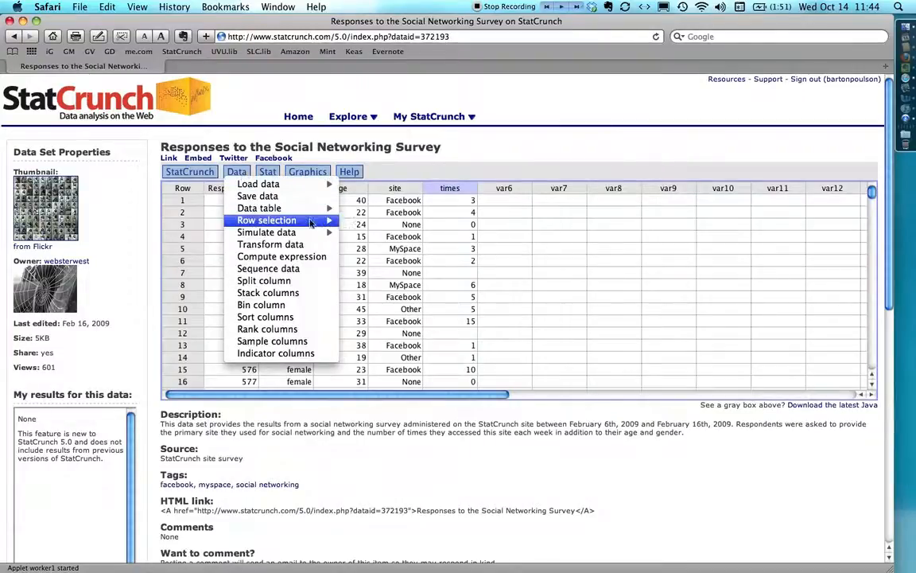
- Bring up the Transform data dialog and position it below the table
{"action": "left_click", "coordinate": [270, 244]}
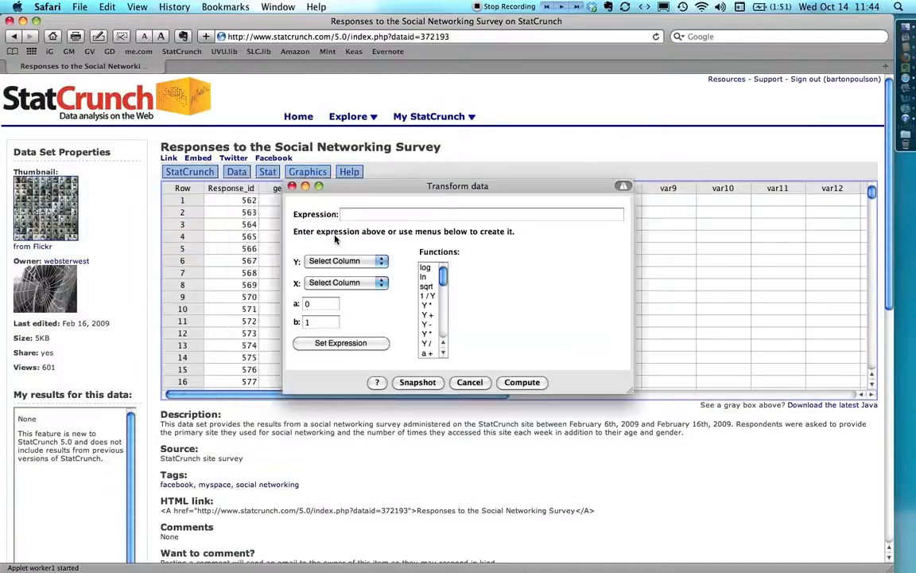
{"action": "left_click_drag", "start_coordinate": [457, 186], "coordinate": [471, 245]}
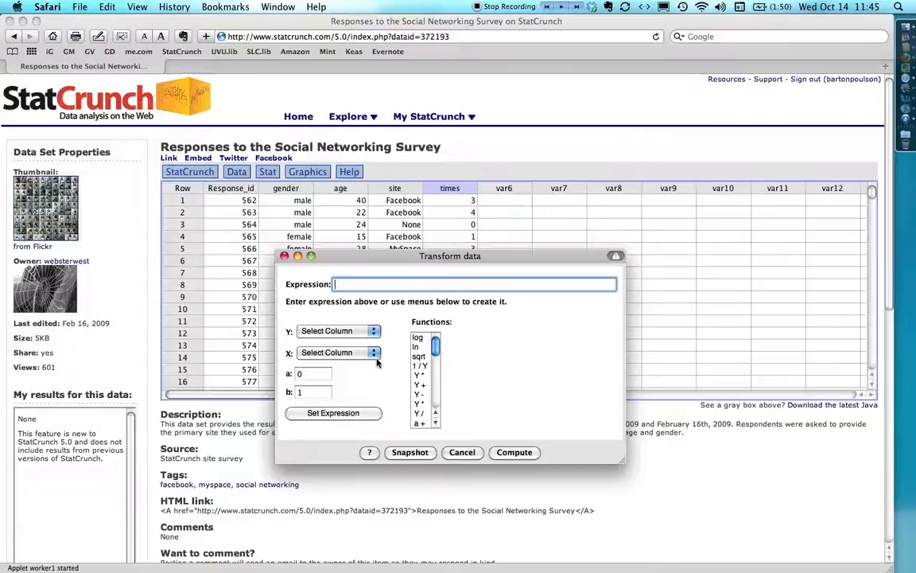
{"action": "mouse_move", "coordinate": [350, 332]}
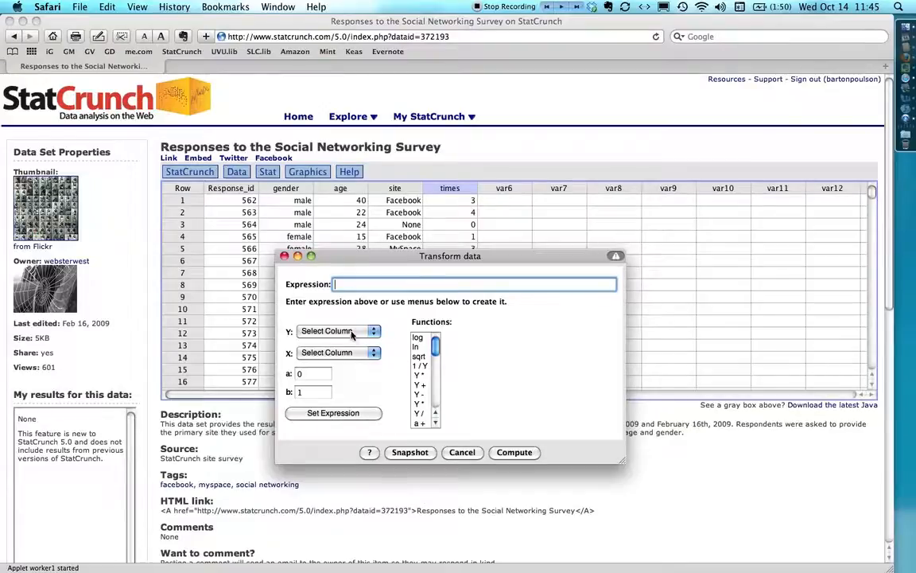
- Compute a new ln(times) column as the natural log of times
{"action": "left_click", "coordinate": [338, 331]}
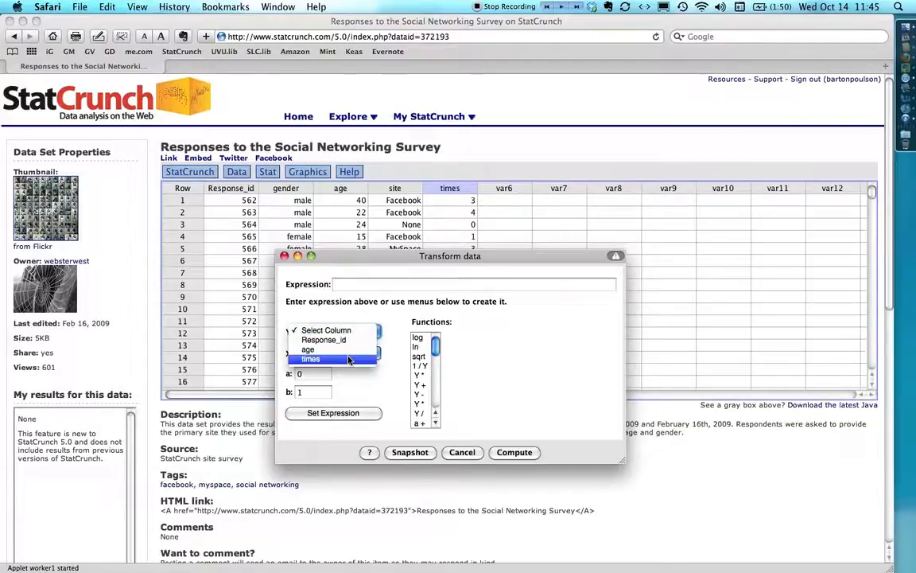
{"action": "left_click", "coordinate": [310, 359]}
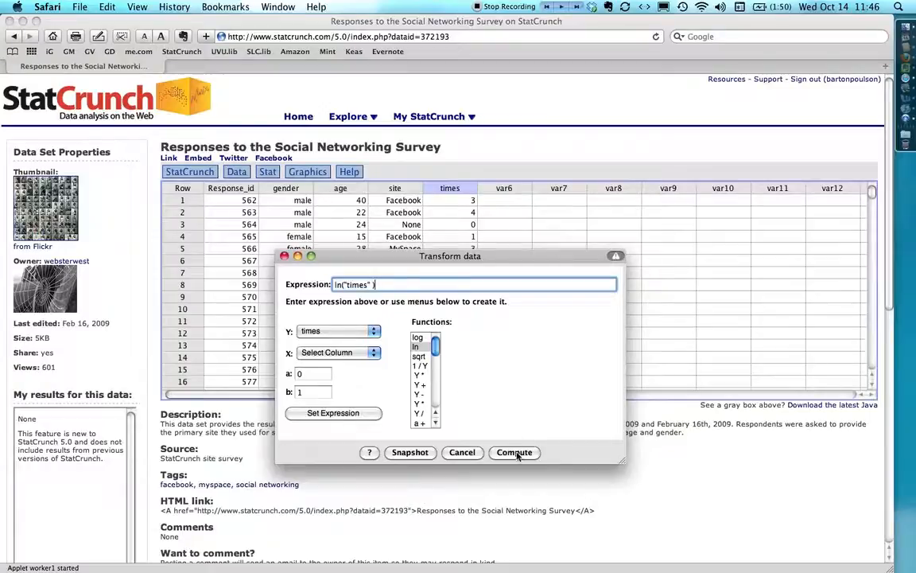
{"action": "left_click", "coordinate": [514, 451]}
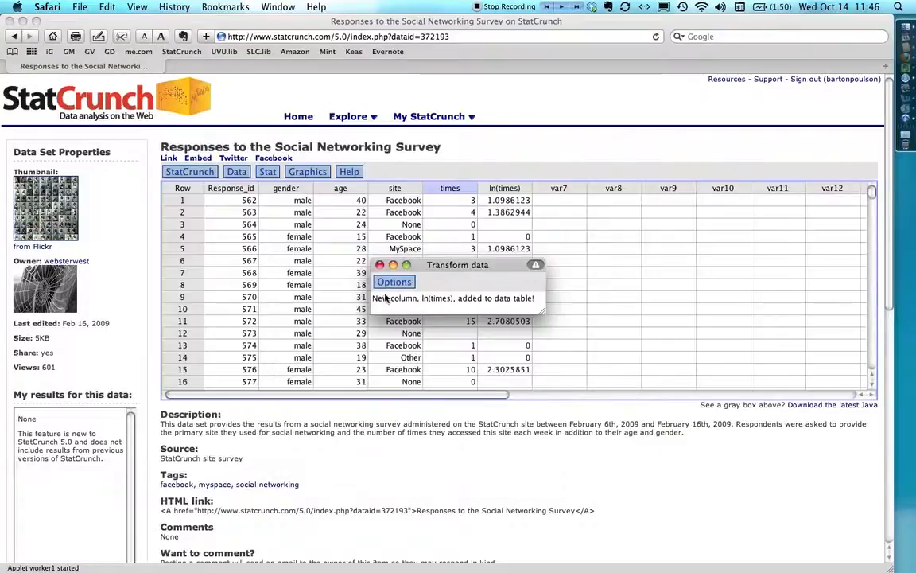
{"action": "mouse_move", "coordinate": [531, 305]}
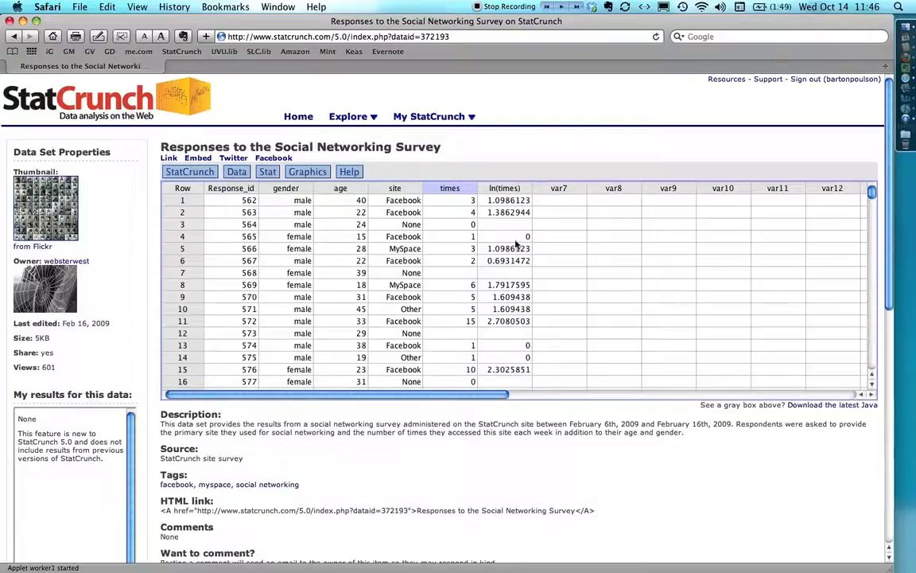
{"action": "mouse_move", "coordinate": [465, 238]}
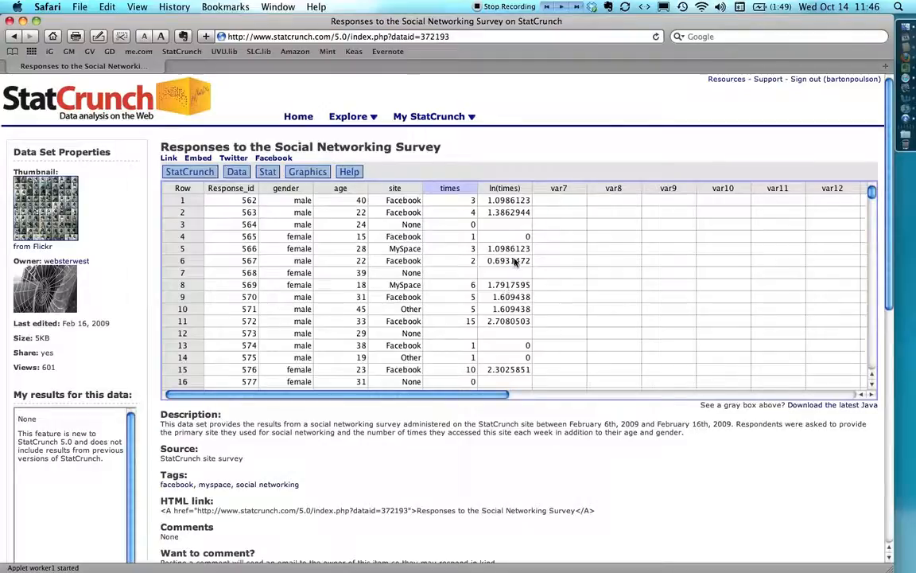
{"action": "mouse_move", "coordinate": [510, 237]}
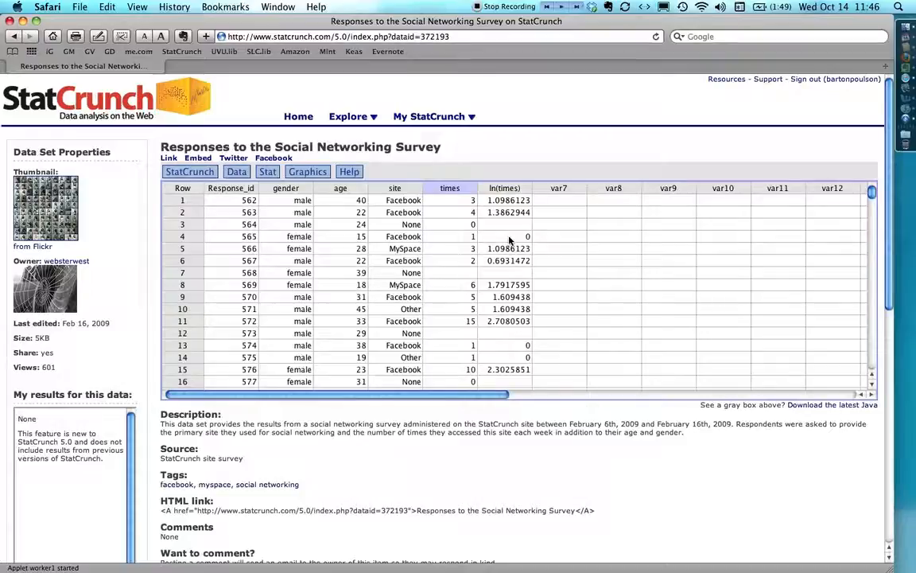
{"action": "mouse_move", "coordinate": [511, 280]}
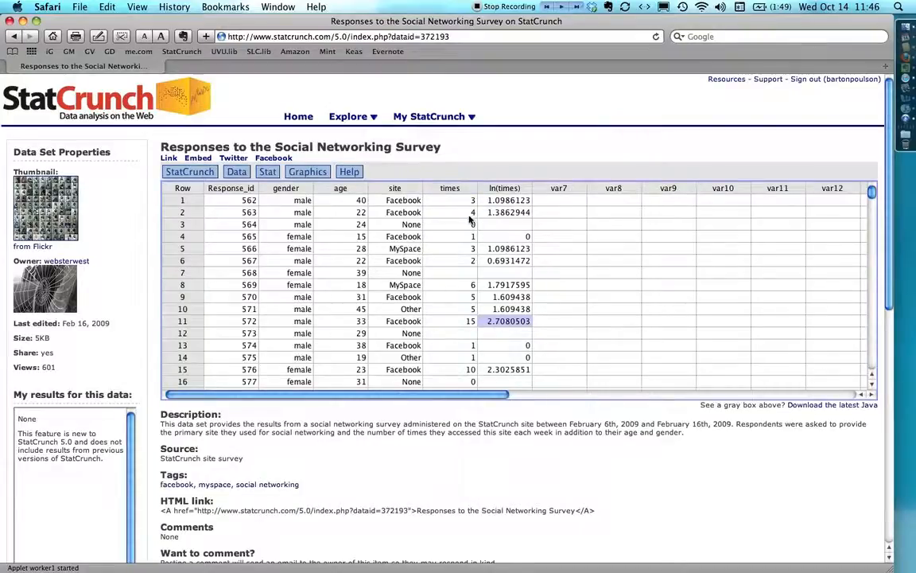
{"action": "mouse_move", "coordinate": [517, 291]}
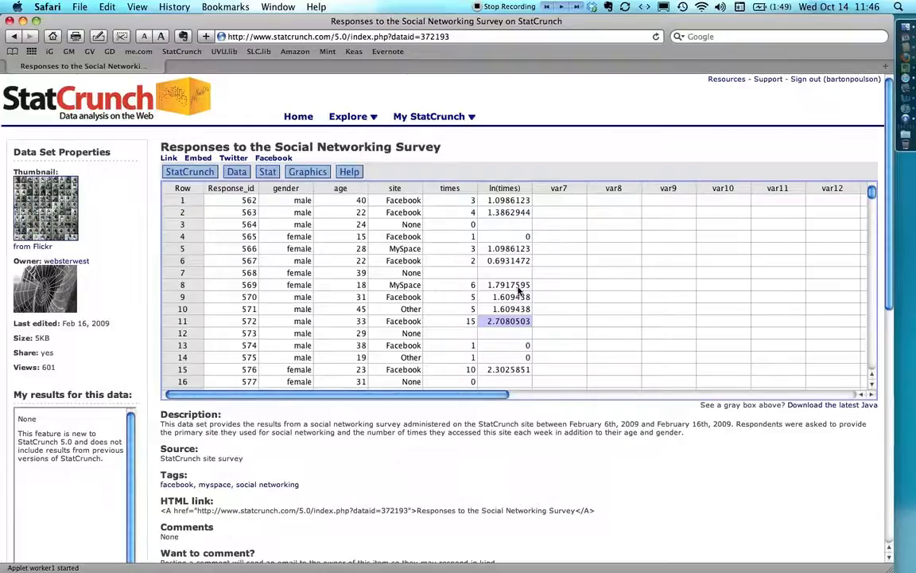
{"action": "mouse_move", "coordinate": [525, 231]}
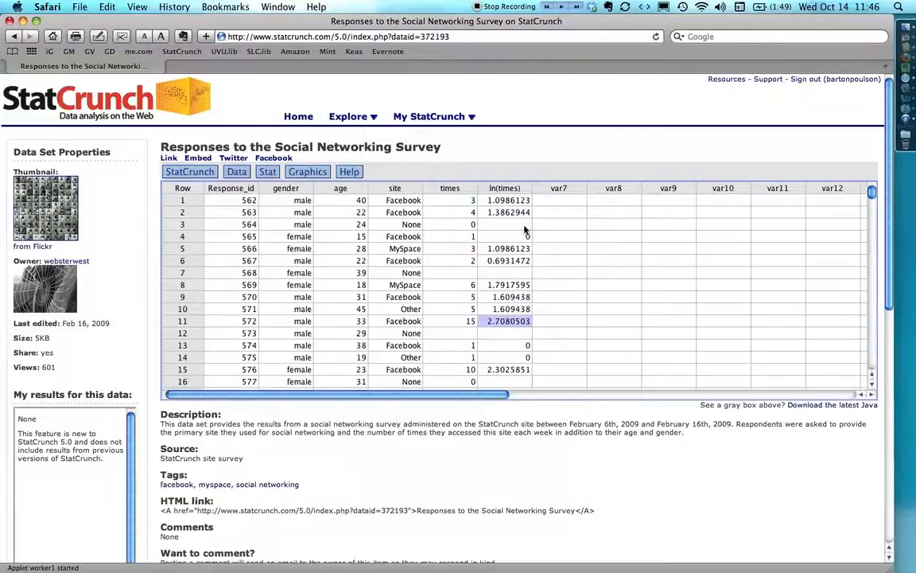
{"action": "left_click", "coordinate": [307, 172]}
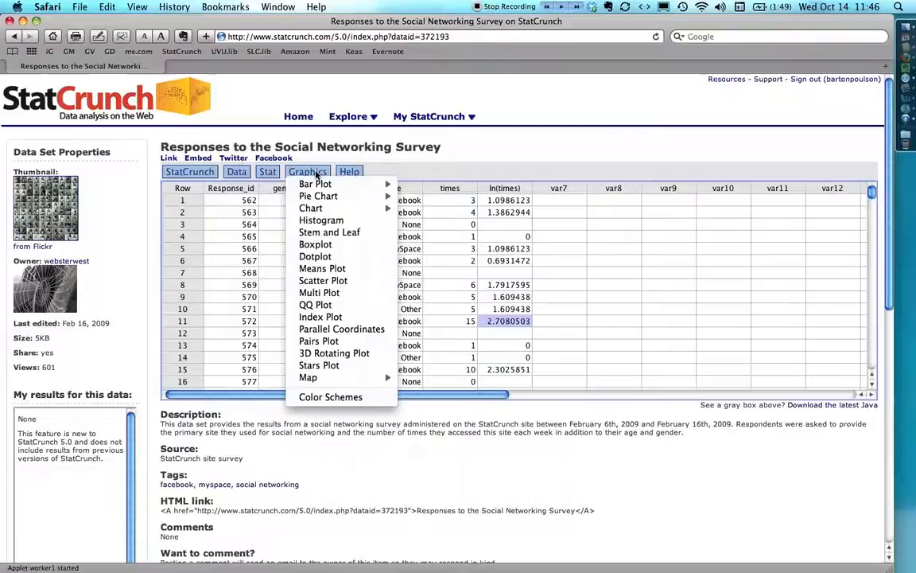
- Create a histogram of ln(times) and set it in the lower left of the page
{"action": "left_click", "coordinate": [322, 220]}
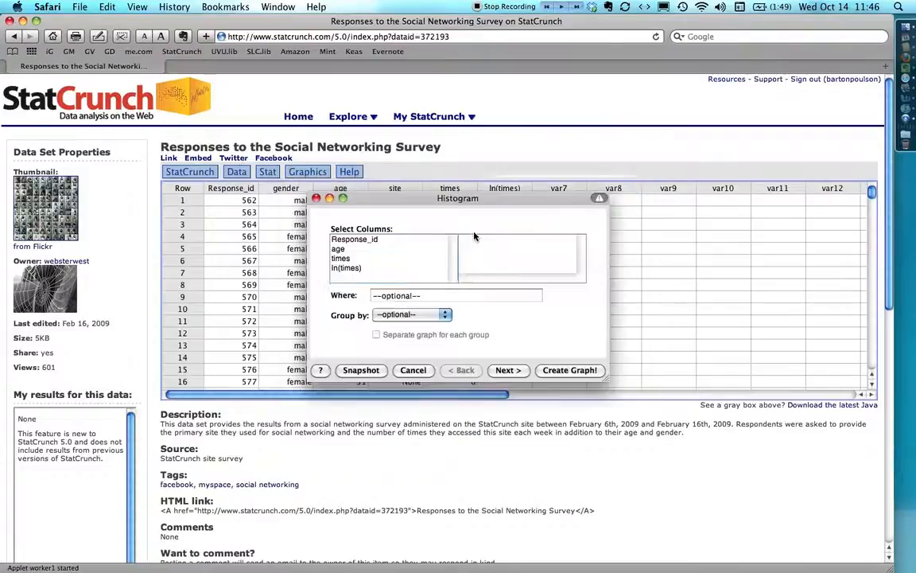
{"action": "left_click", "coordinate": [346, 267]}
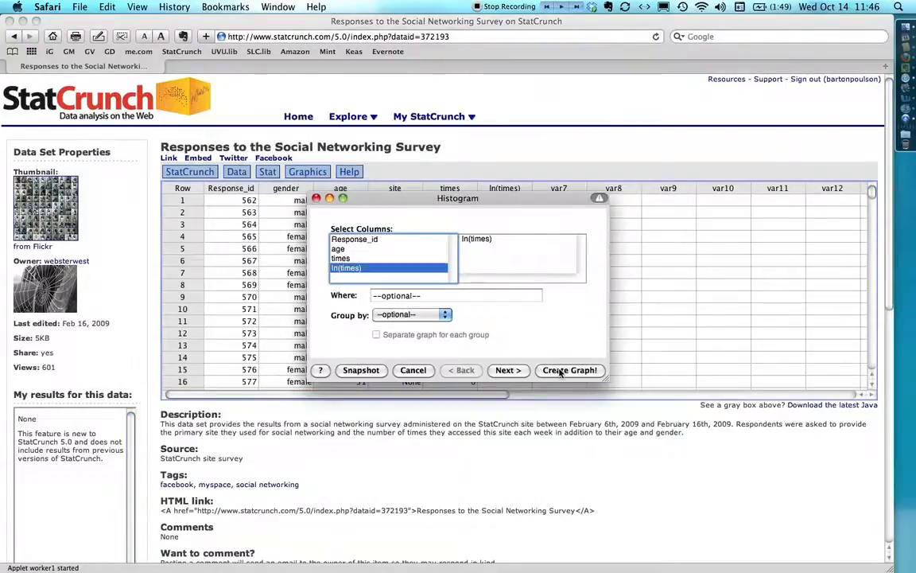
{"action": "left_click", "coordinate": [569, 369]}
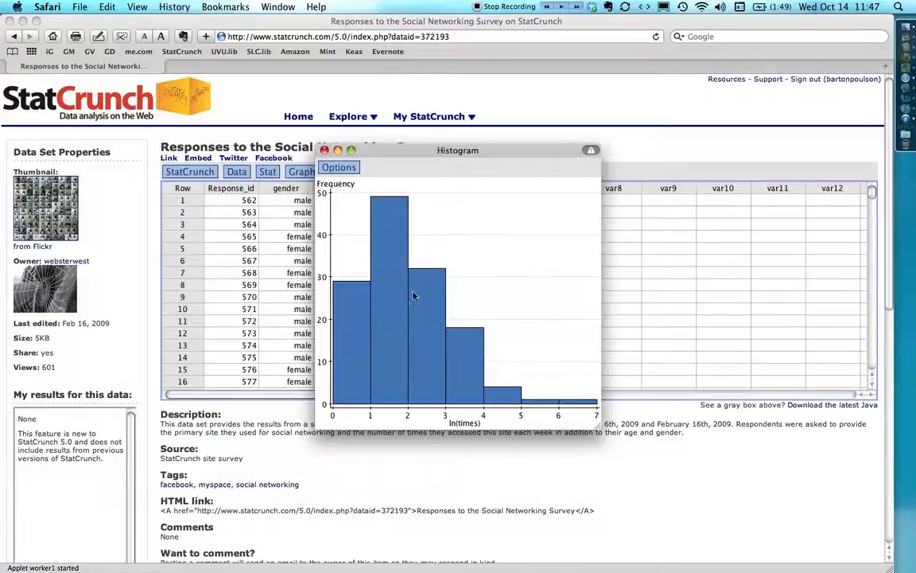
{"action": "mouse_move", "coordinate": [532, 372]}
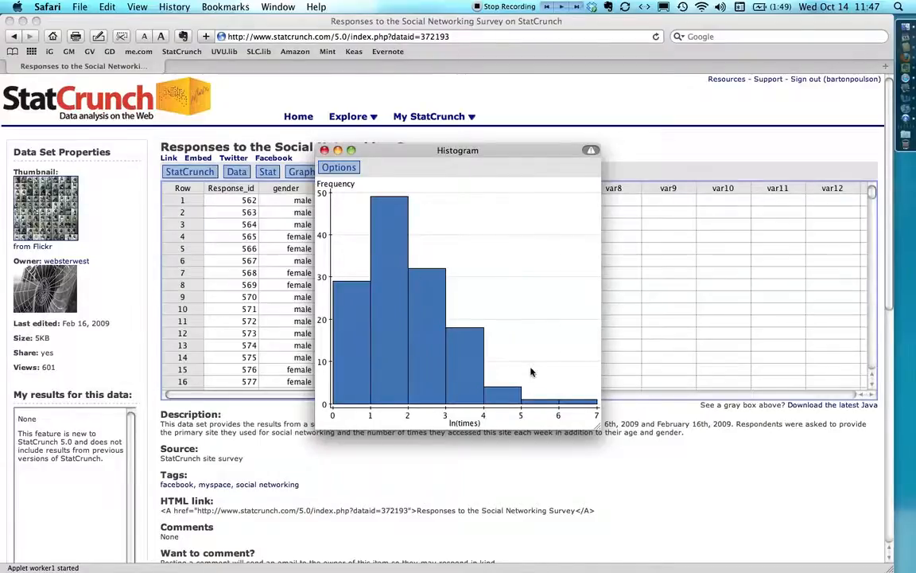
{"action": "mouse_move", "coordinate": [521, 196]}
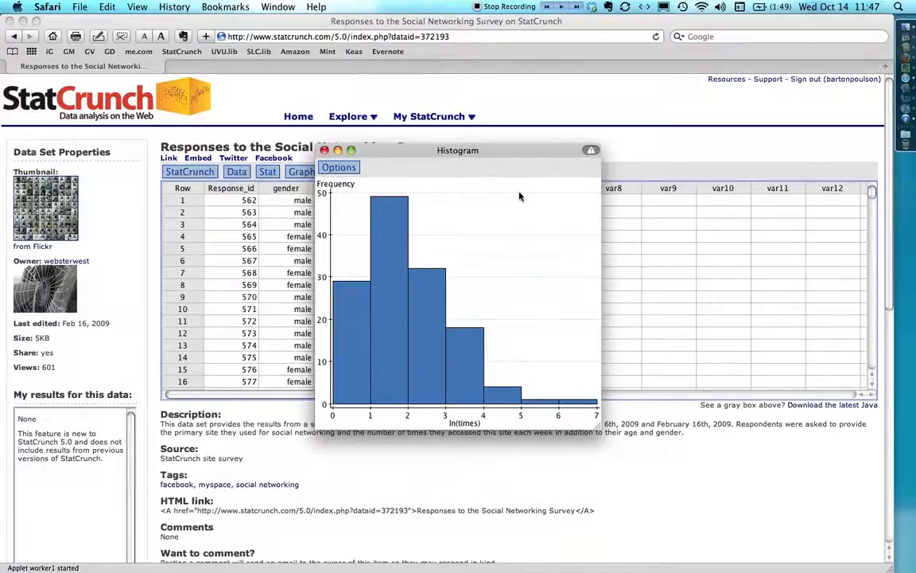
{"action": "left_click_drag", "start_coordinate": [457, 151], "coordinate": [189, 280]}
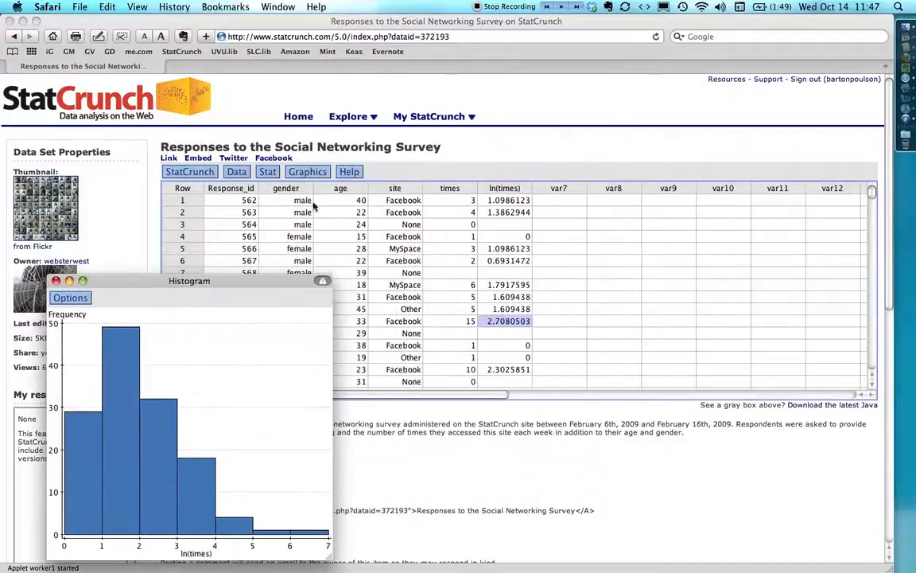
- Generate a horizontal boxplot of ln(times) with outlier fences
{"action": "left_click", "coordinate": [307, 172]}
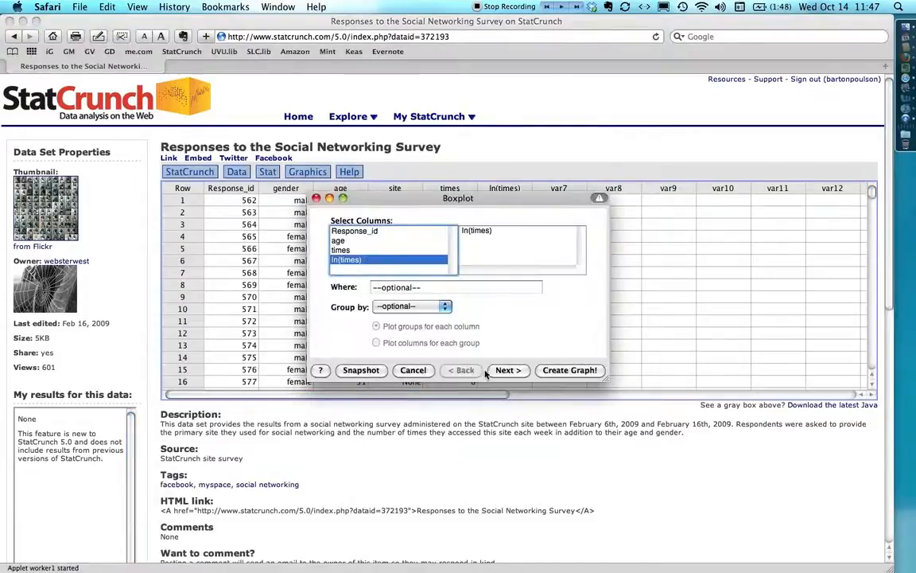
{"action": "left_click", "coordinate": [507, 370]}
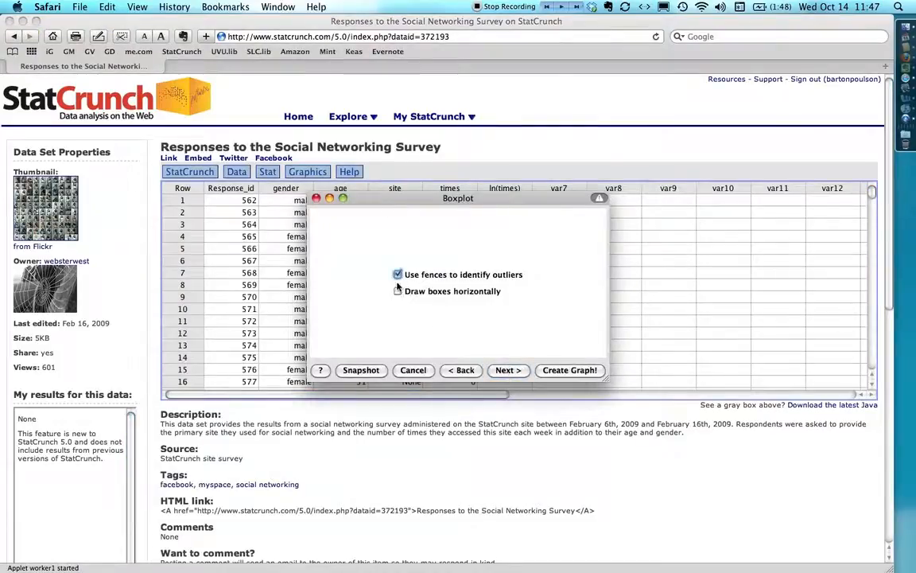
{"action": "left_click", "coordinate": [398, 290]}
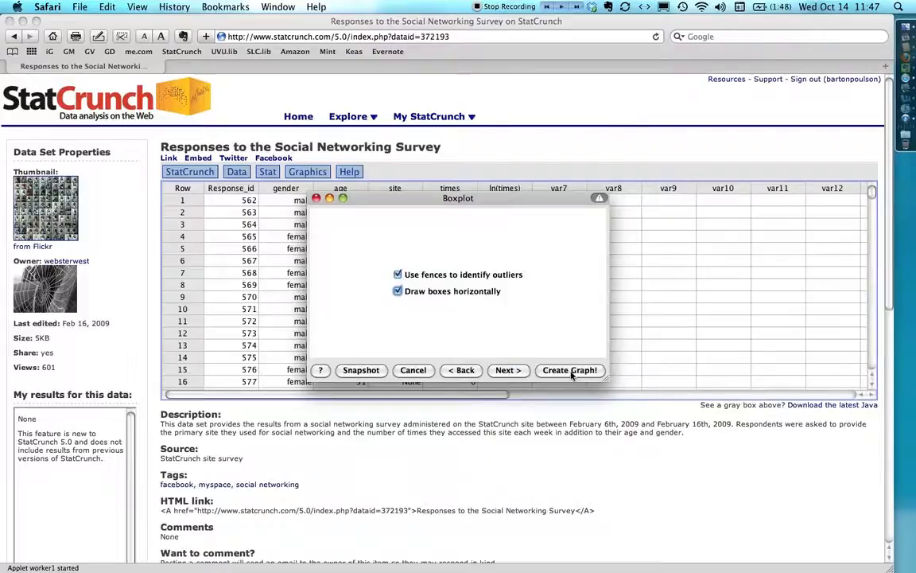
{"action": "left_click", "coordinate": [569, 370]}
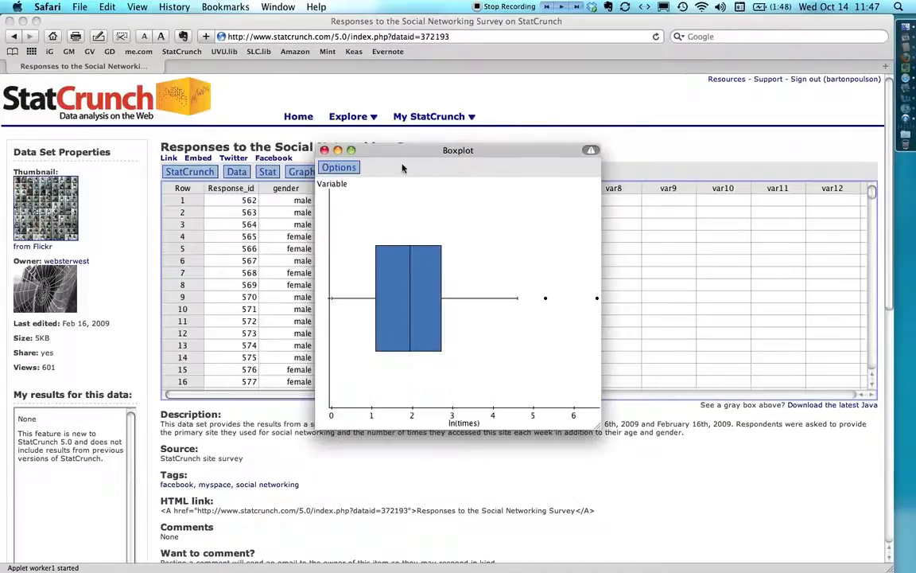
{"action": "mouse_move", "coordinate": [475, 243]}
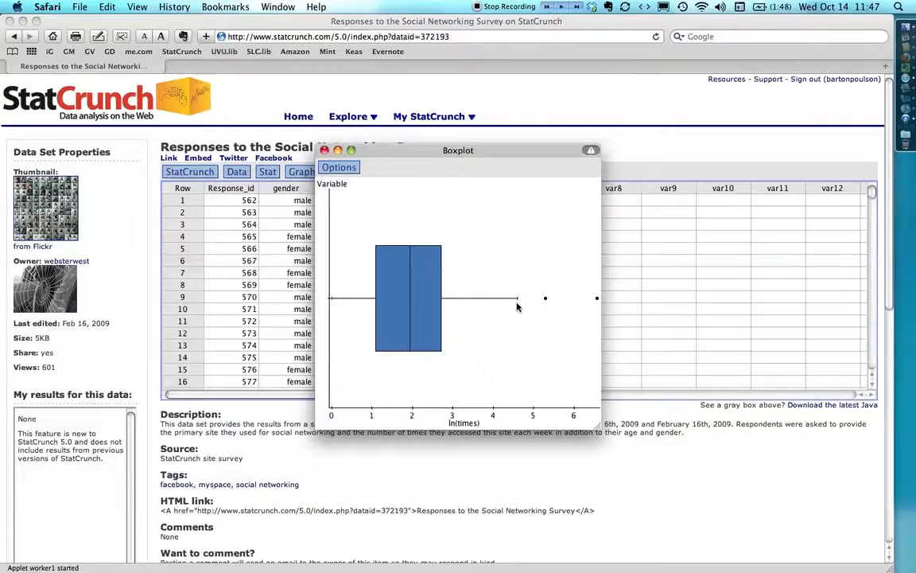
{"action": "mouse_move", "coordinate": [562, 307]}
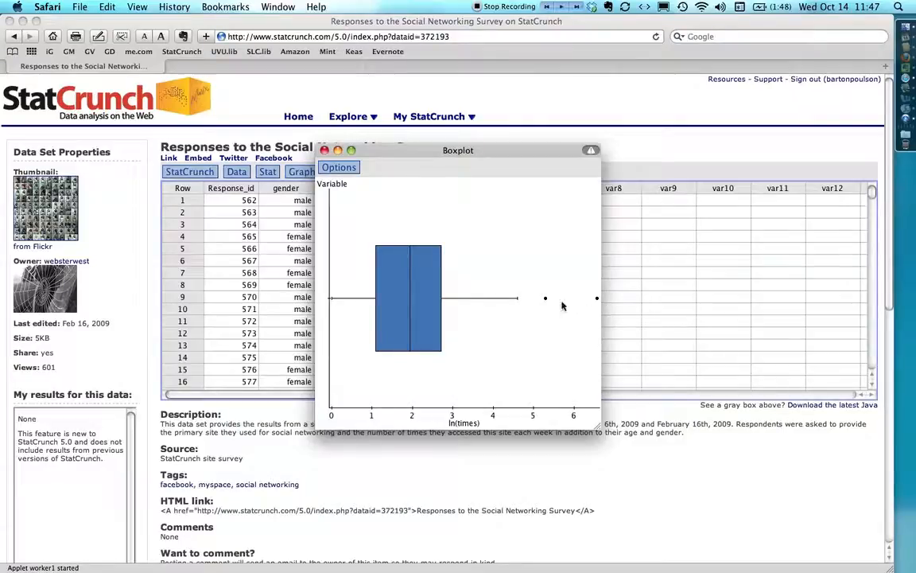
{"action": "mouse_move", "coordinate": [549, 310]}
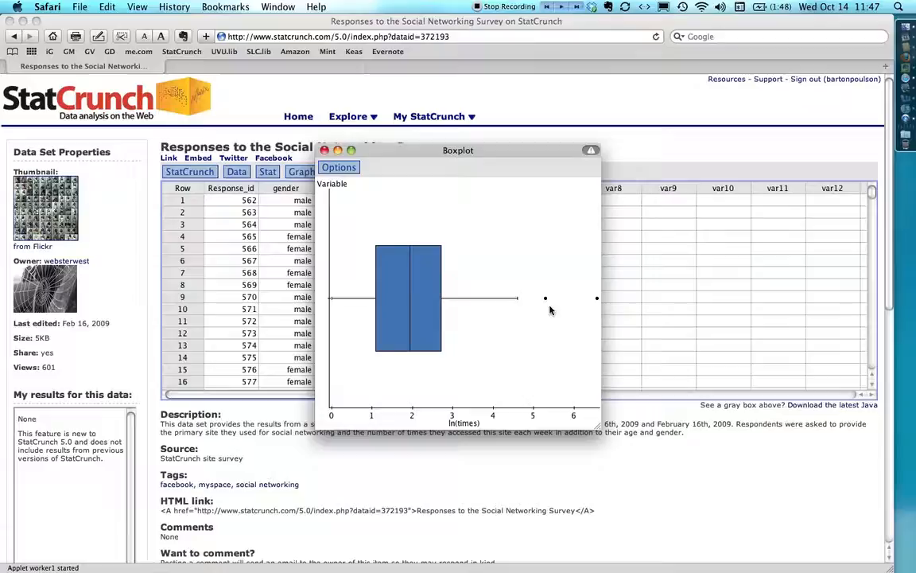
- Drag the ln(times) boxplot window into the lower right
{"action": "left_click_drag", "start_coordinate": [458, 149], "coordinate": [567, 235]}
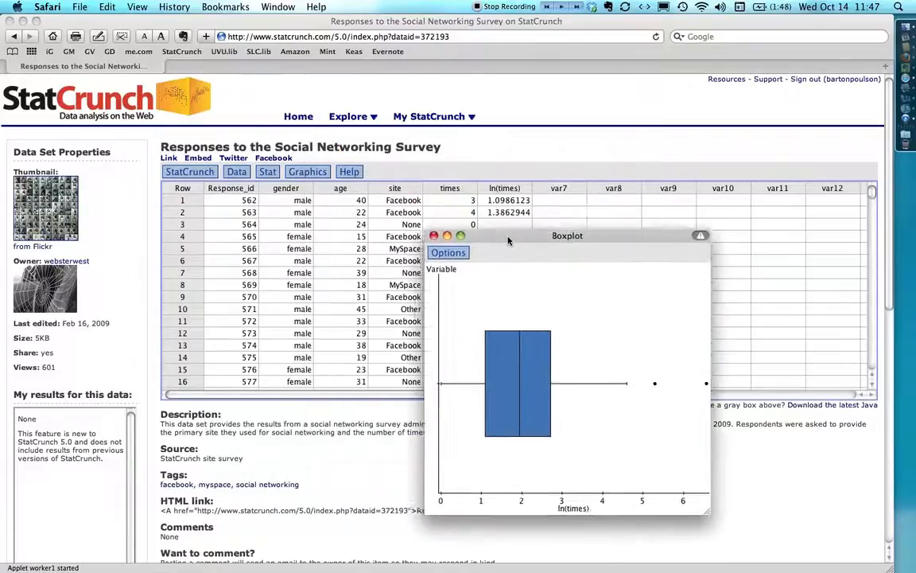
{"action": "left_click_drag", "start_coordinate": [567, 236], "coordinate": [567, 275]}
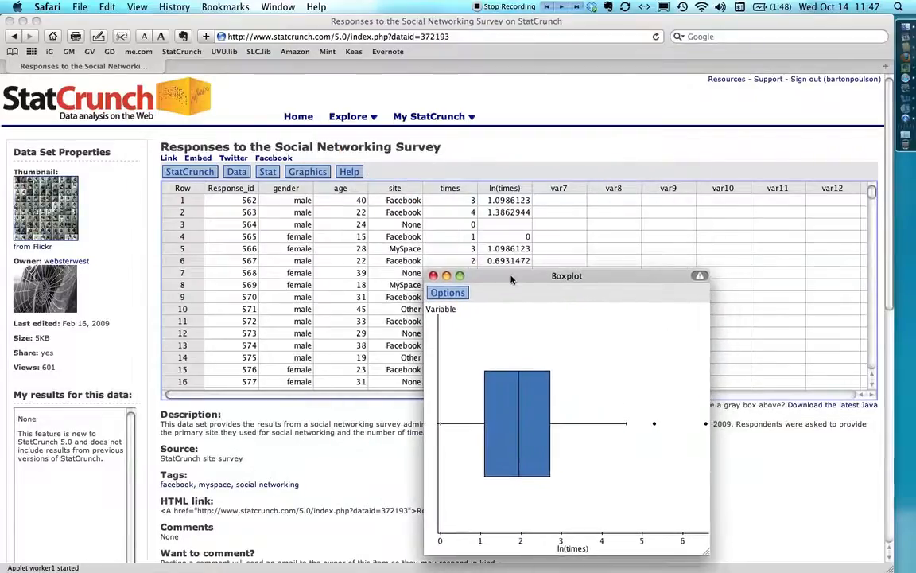
{"action": "mouse_move", "coordinate": [634, 284]}
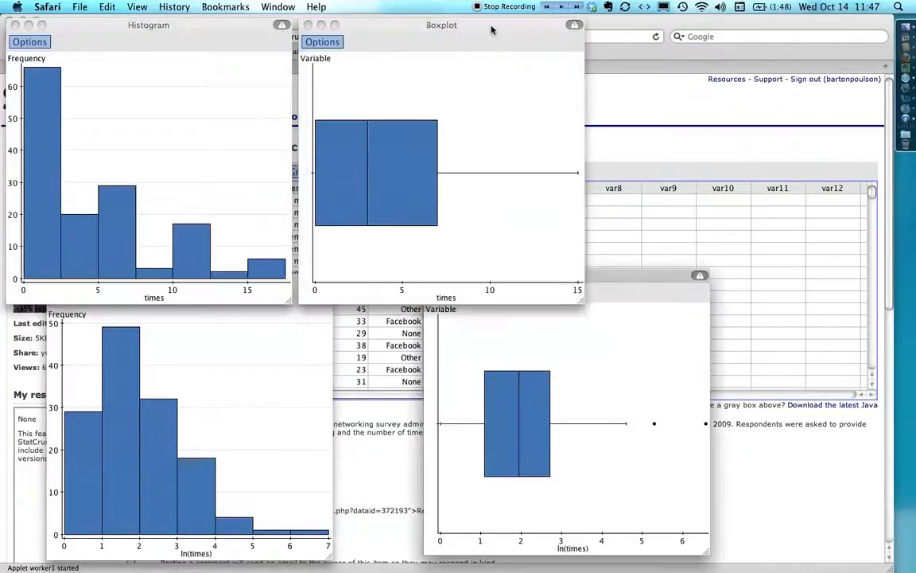
- Move the times boxplot to the upper right and the times histogram to the upper left
{"action": "left_click_drag", "start_coordinate": [441, 25], "coordinate": [565, 21]}
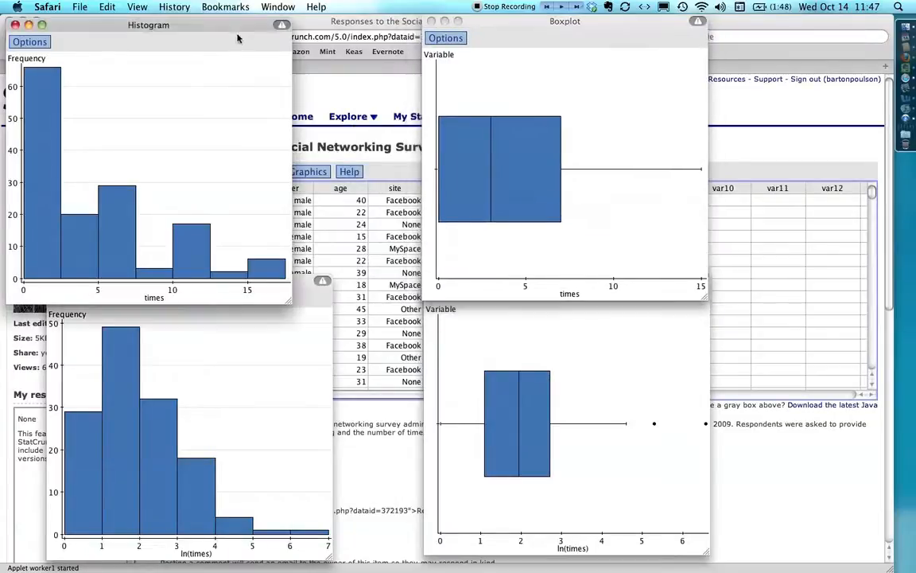
{"action": "left_click_drag", "start_coordinate": [148, 25], "coordinate": [195, 24]}
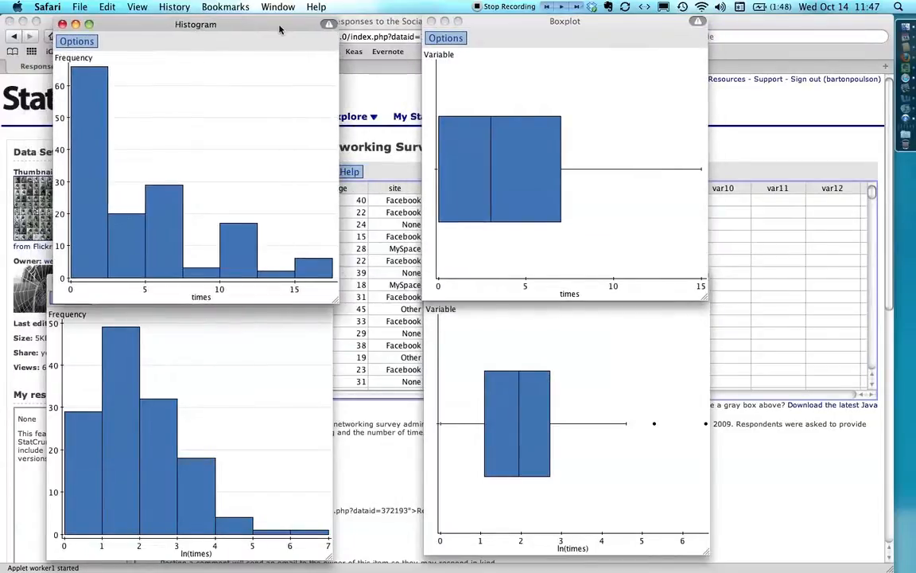
{"action": "mouse_move", "coordinate": [499, 216]}
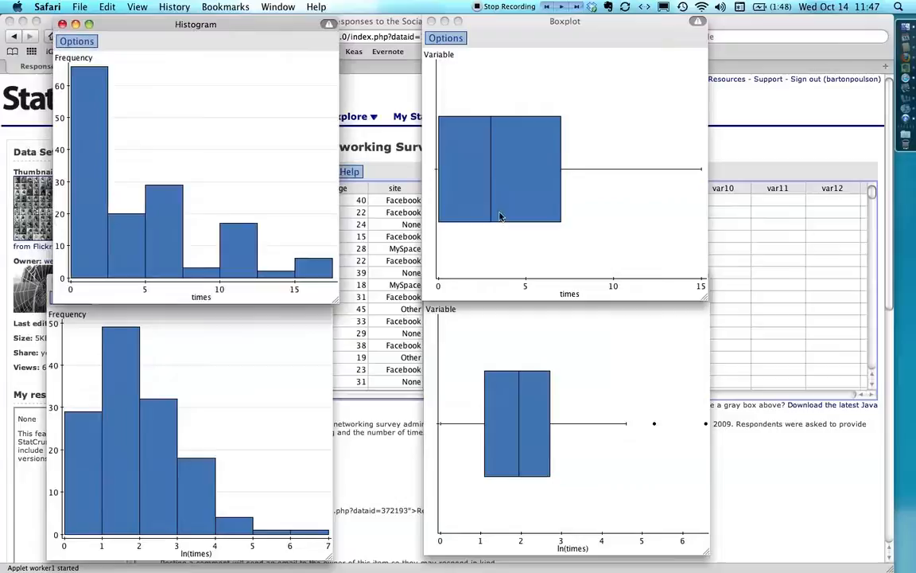
{"action": "mouse_move", "coordinate": [650, 355]}
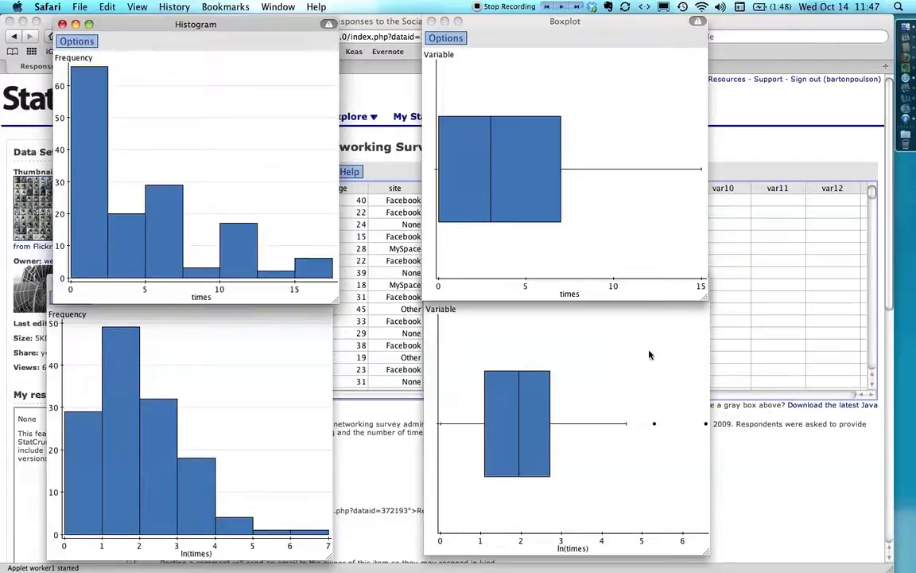
{"action": "mouse_move", "coordinate": [145, 390]}
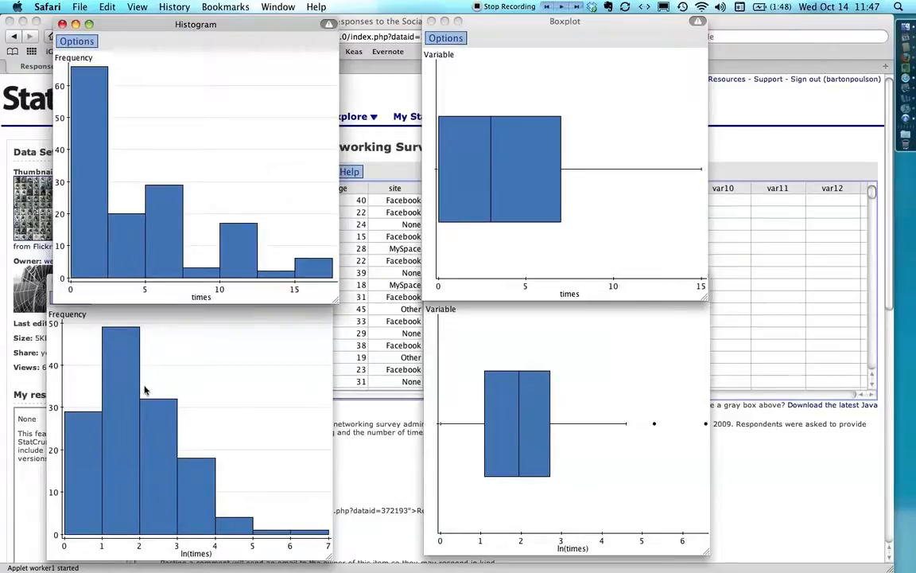
{"action": "mouse_move", "coordinate": [169, 475]}
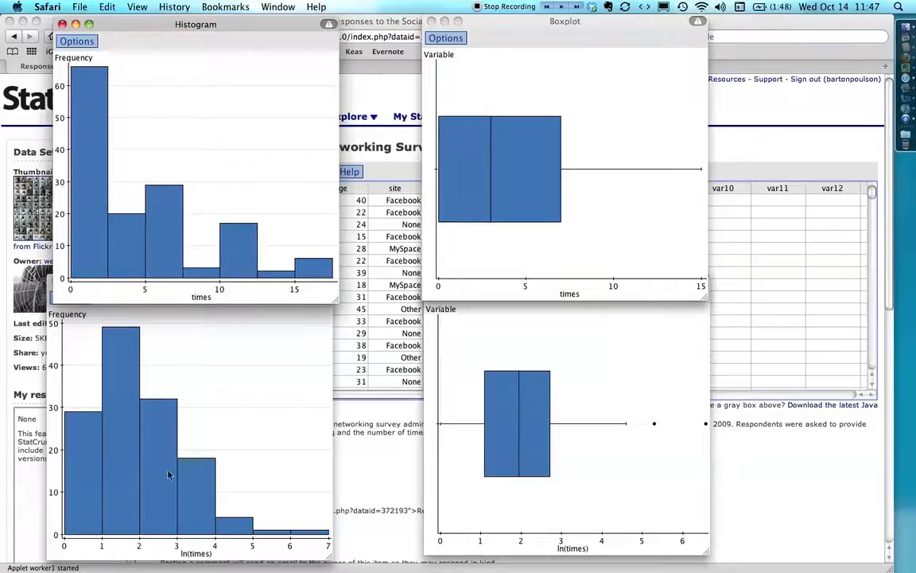
{"action": "mouse_move", "coordinate": [608, 337]}
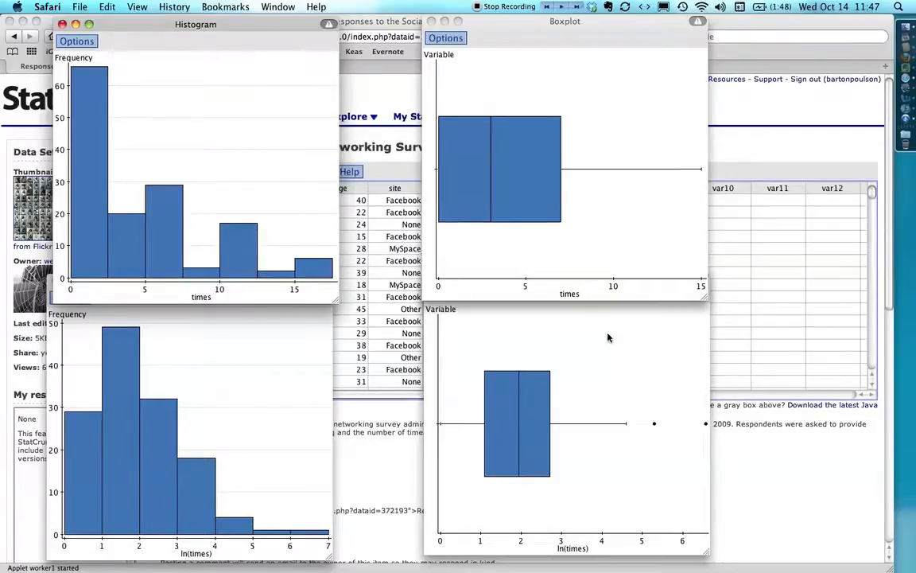
{"action": "left_click", "coordinate": [445, 38]}
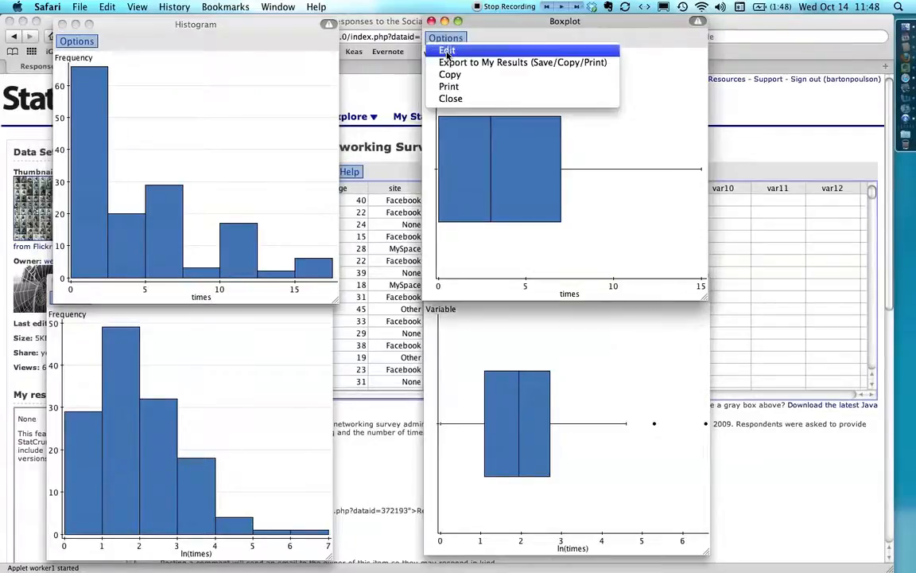
- Edit the times boxplot to remove the Where filter and redraw it, then edit the times histogram
{"action": "left_click", "coordinate": [447, 50]}
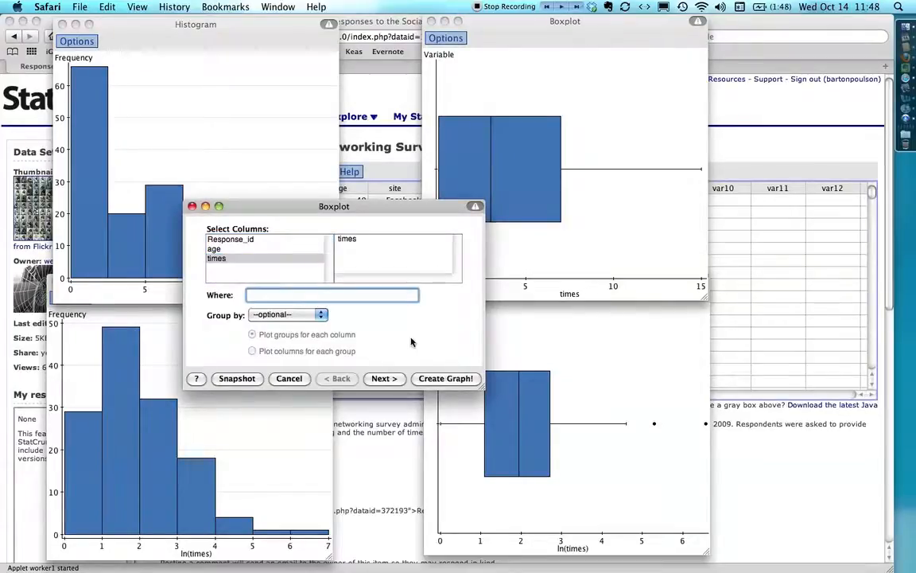
{"action": "left_click", "coordinate": [446, 378]}
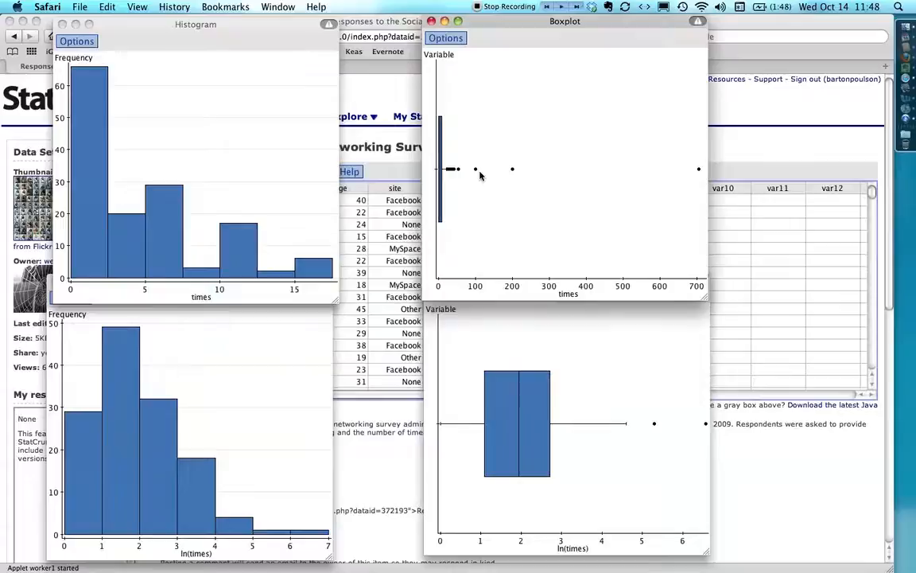
{"action": "left_click", "coordinate": [77, 40]}
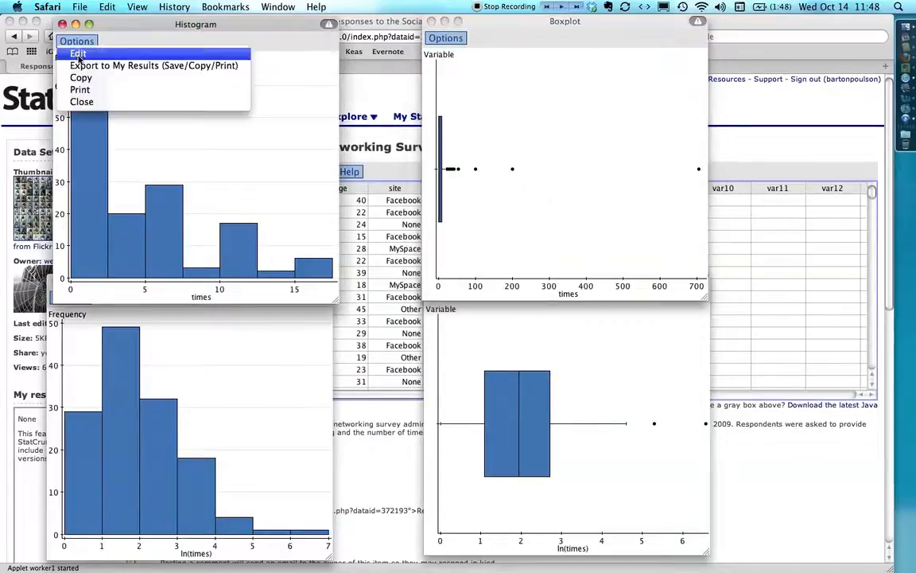
{"action": "left_click", "coordinate": [78, 53]}
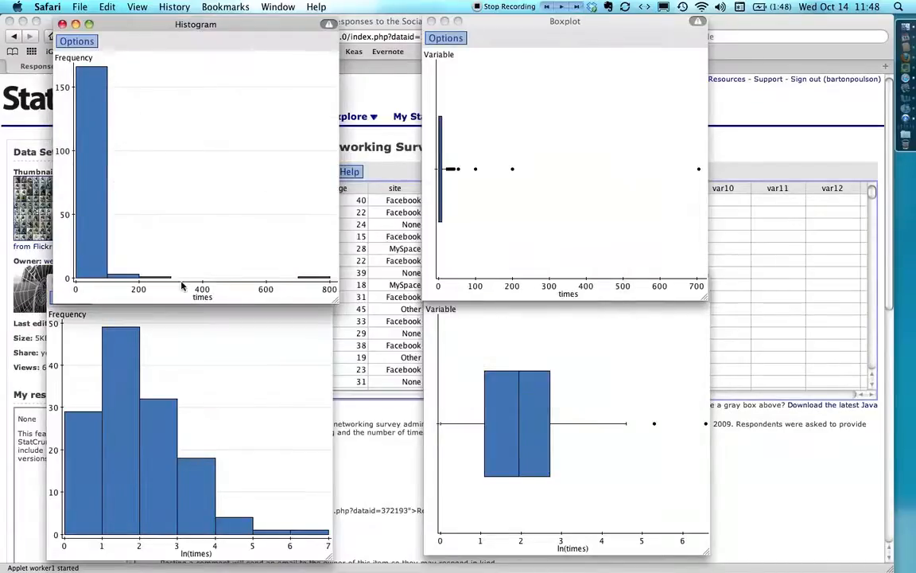
{"action": "mouse_move", "coordinate": [268, 521]}
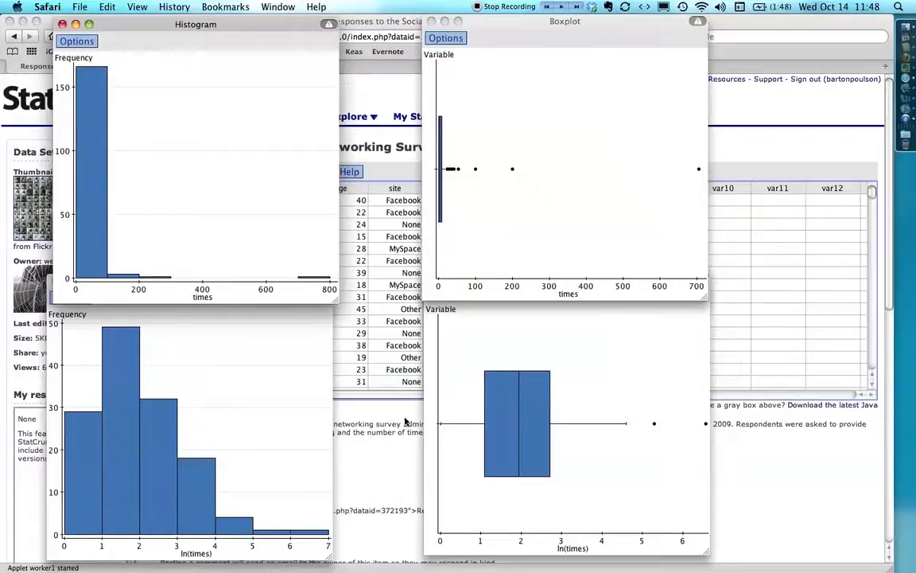
{"action": "mouse_move", "coordinate": [590, 434]}
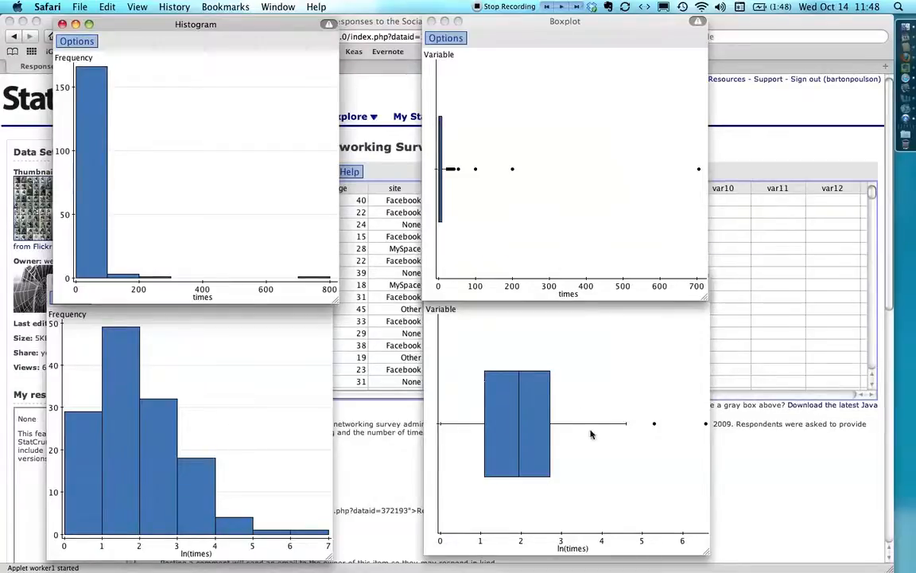